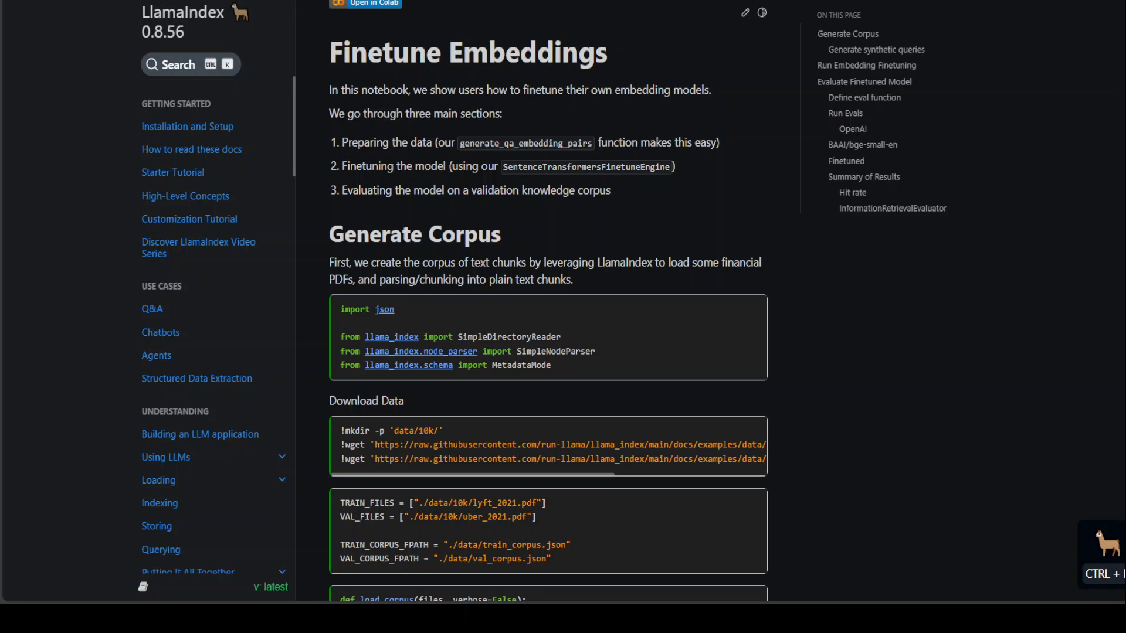
pyautogui.moveTo(526, 190)
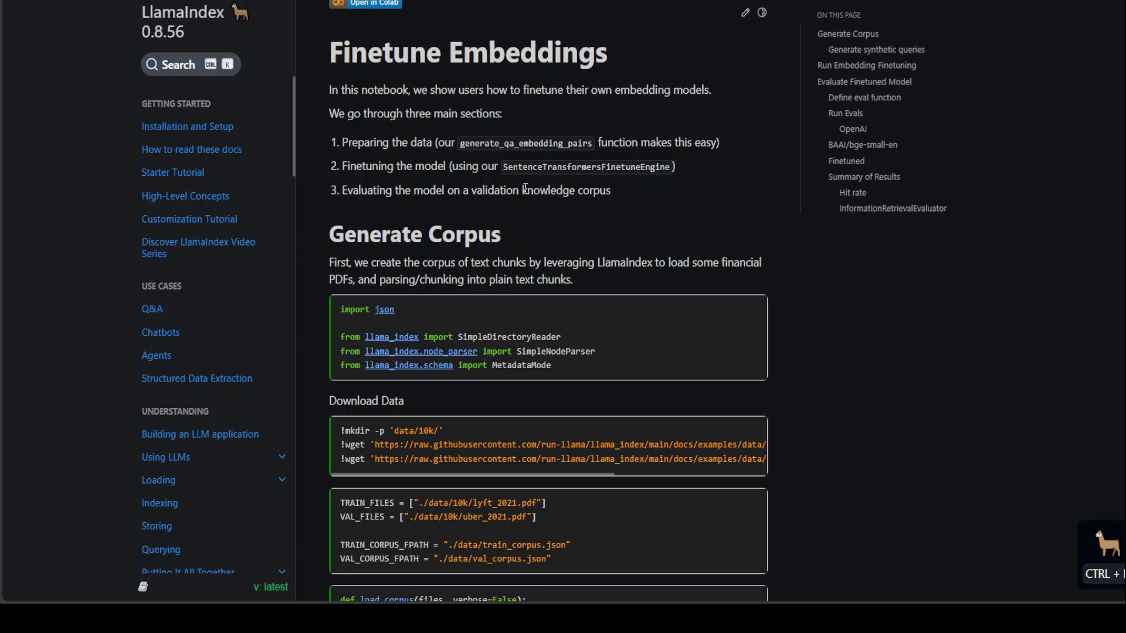
pyautogui.moveTo(523, 187)
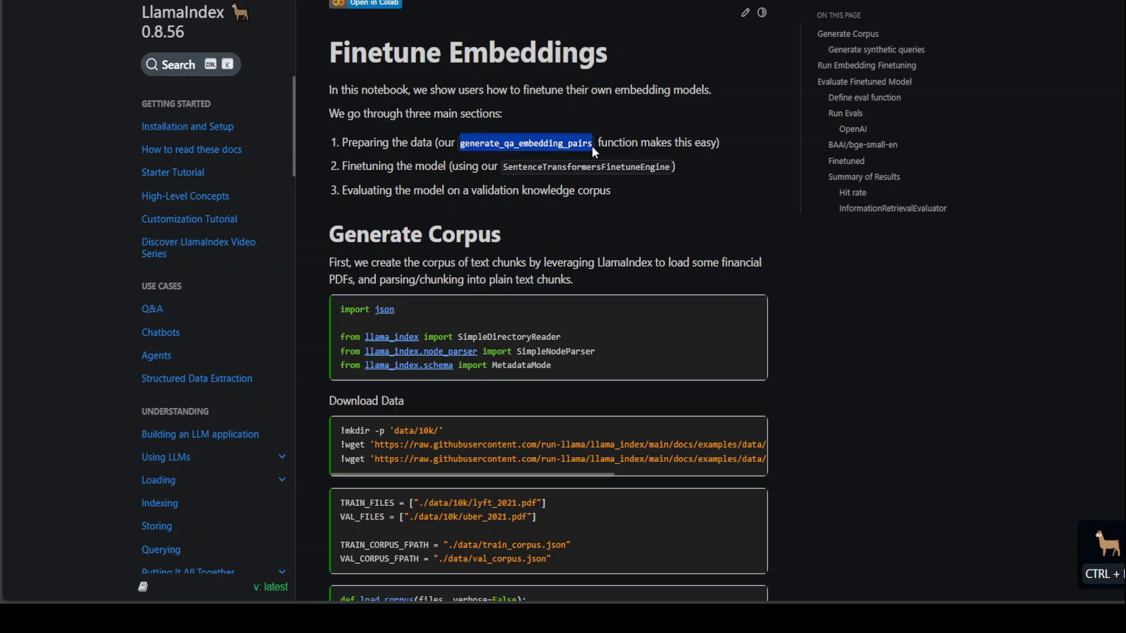
pyautogui.moveTo(396, 170)
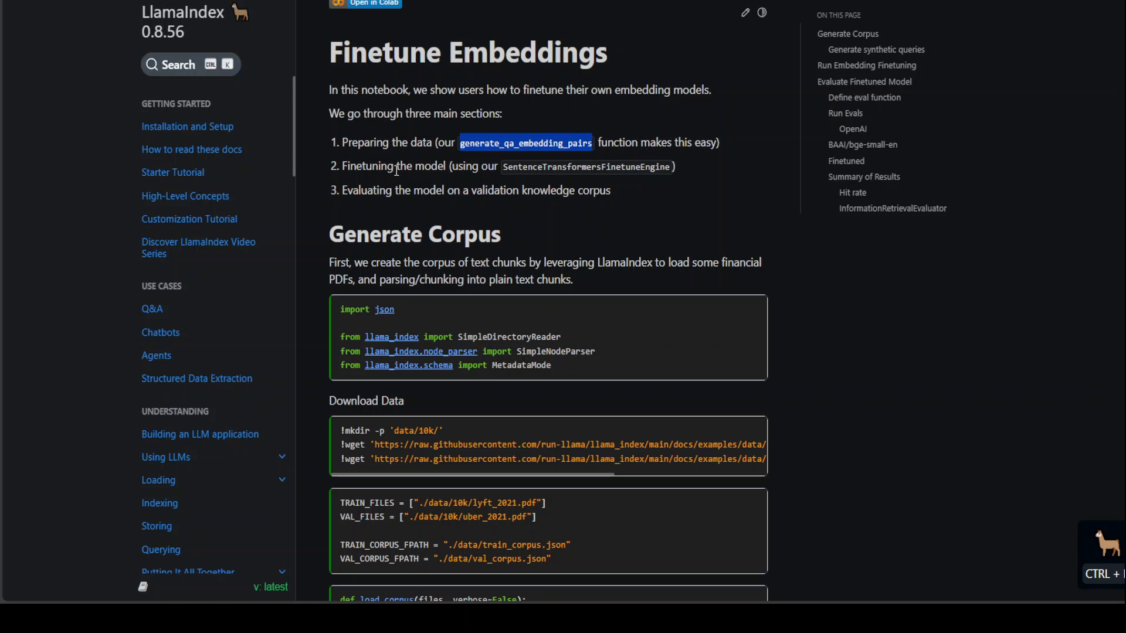
pyautogui.moveTo(353, 181)
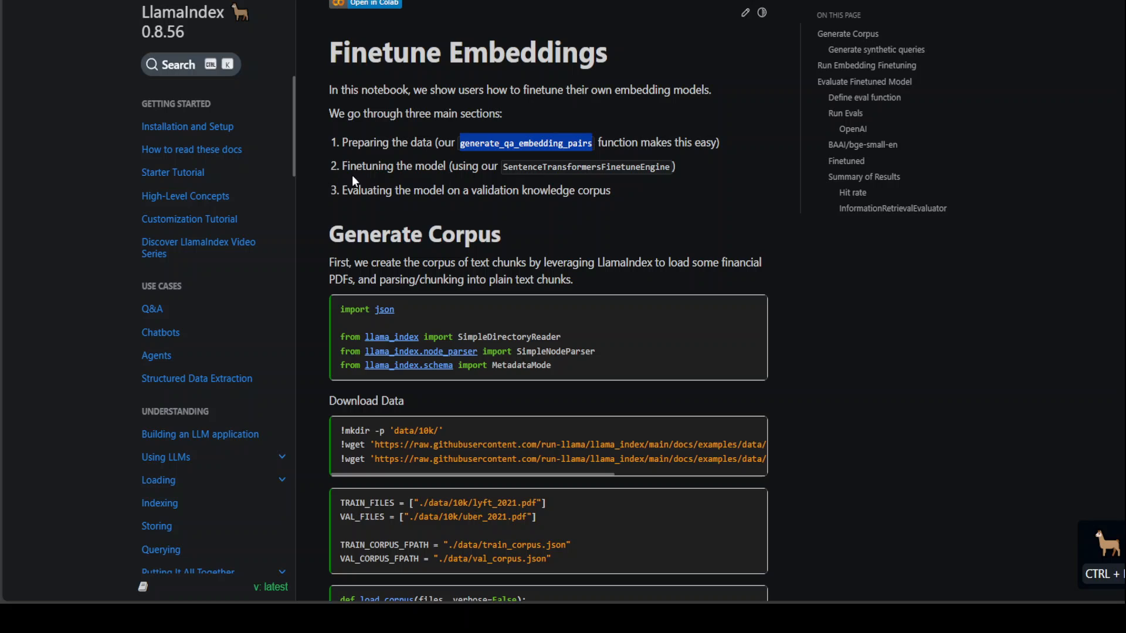
pyautogui.moveTo(400, 178)
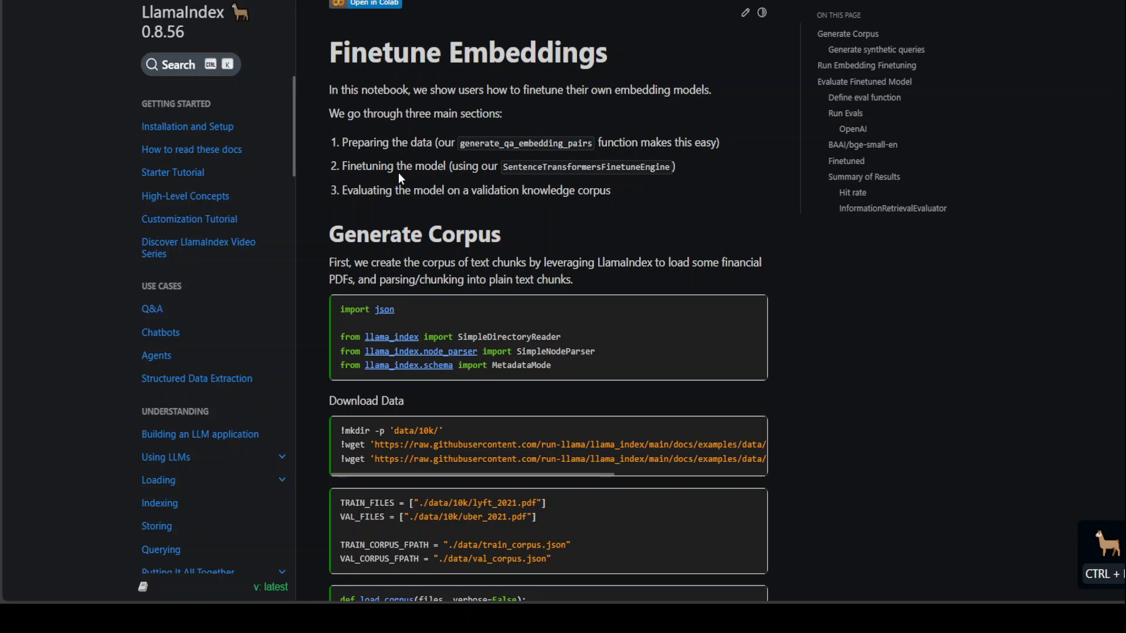
pyautogui.moveTo(363, 168)
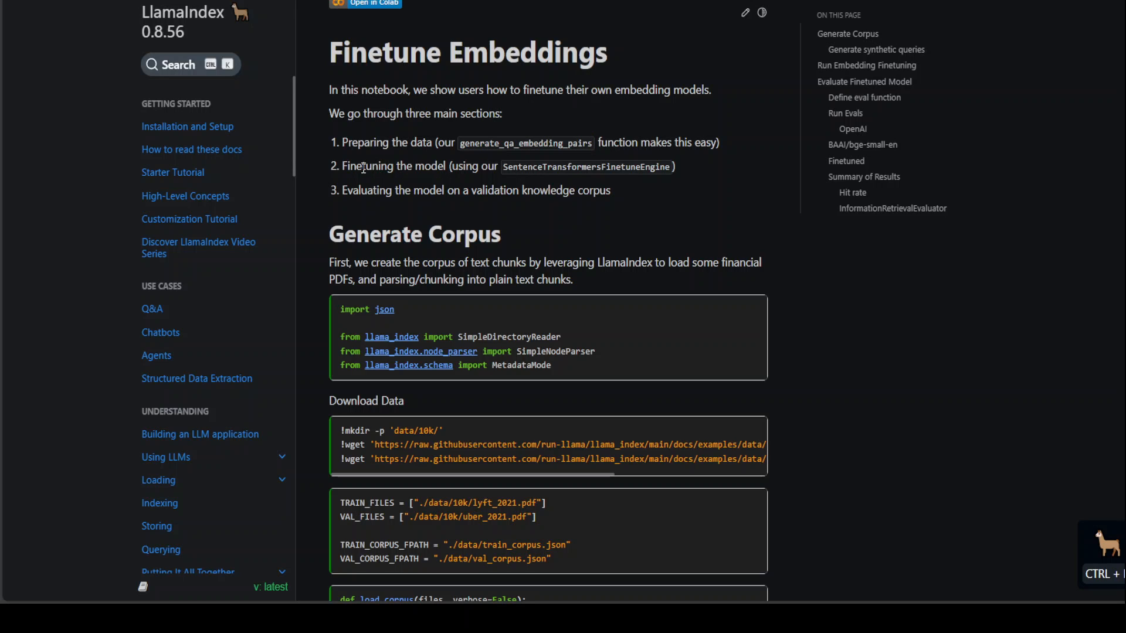
pyautogui.moveTo(514, 138)
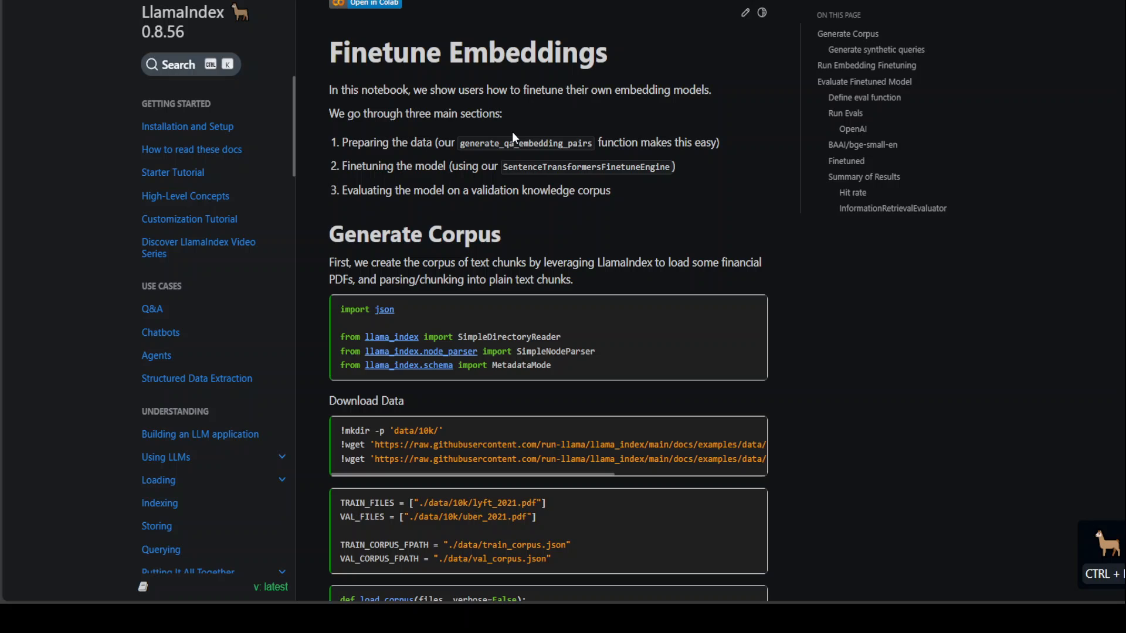
pyautogui.moveTo(415, 196)
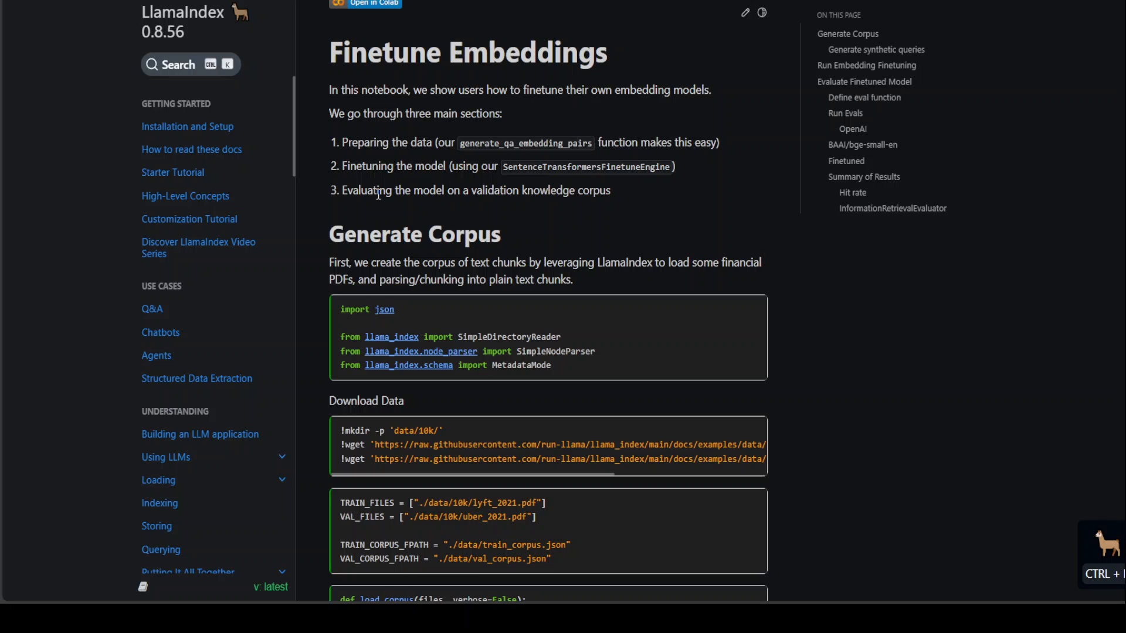
pyautogui.moveTo(549, 207)
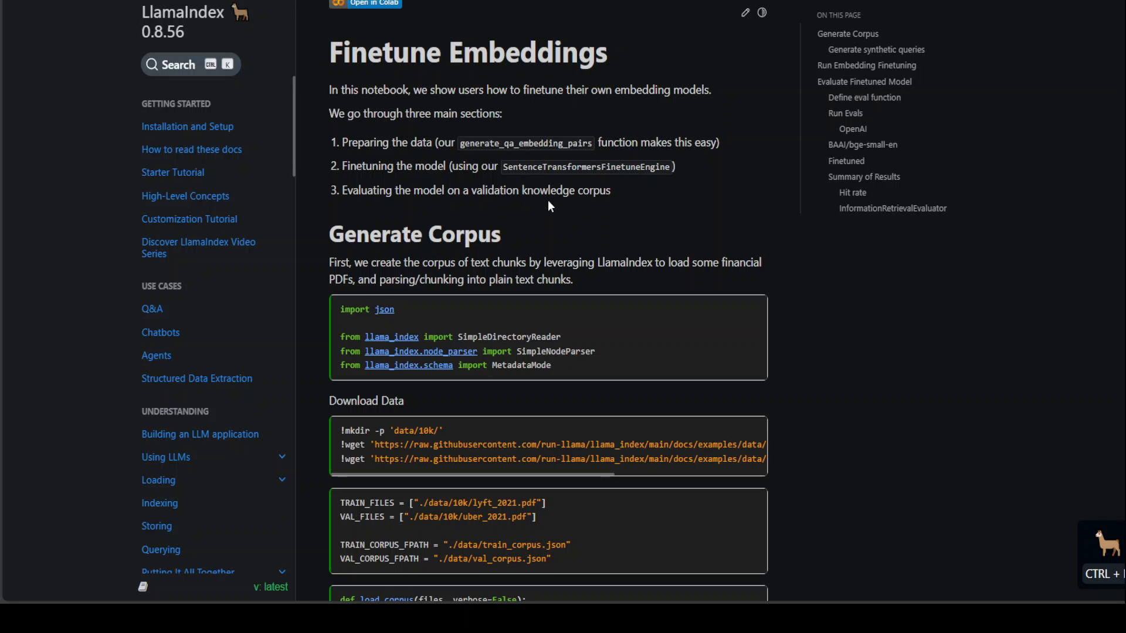
pyautogui.moveTo(482, 305)
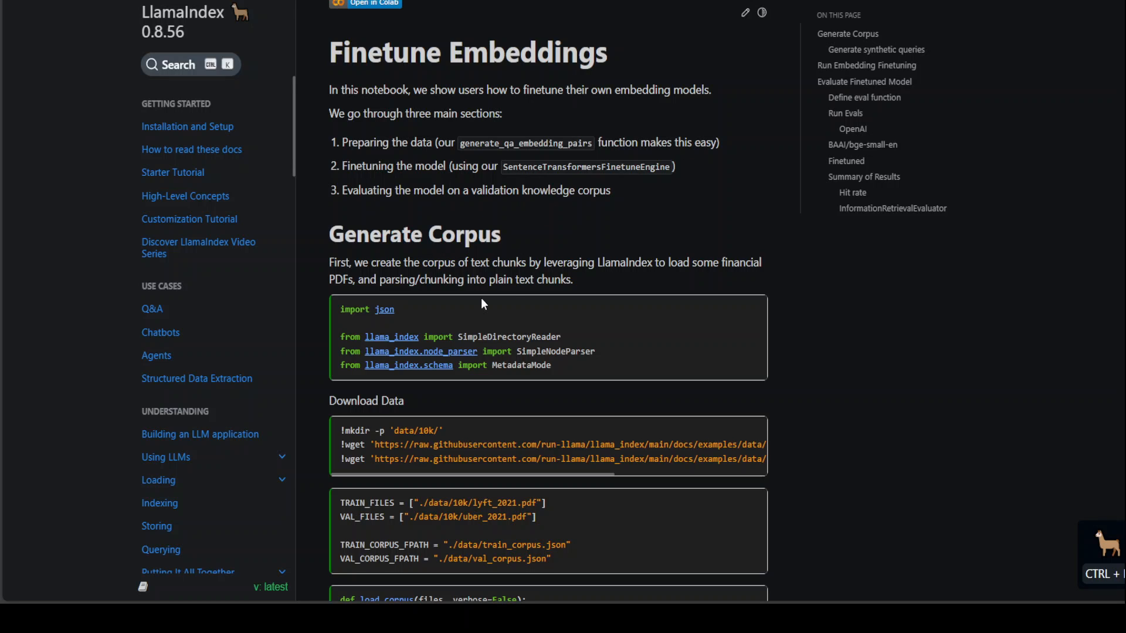
pyautogui.moveTo(516, 304)
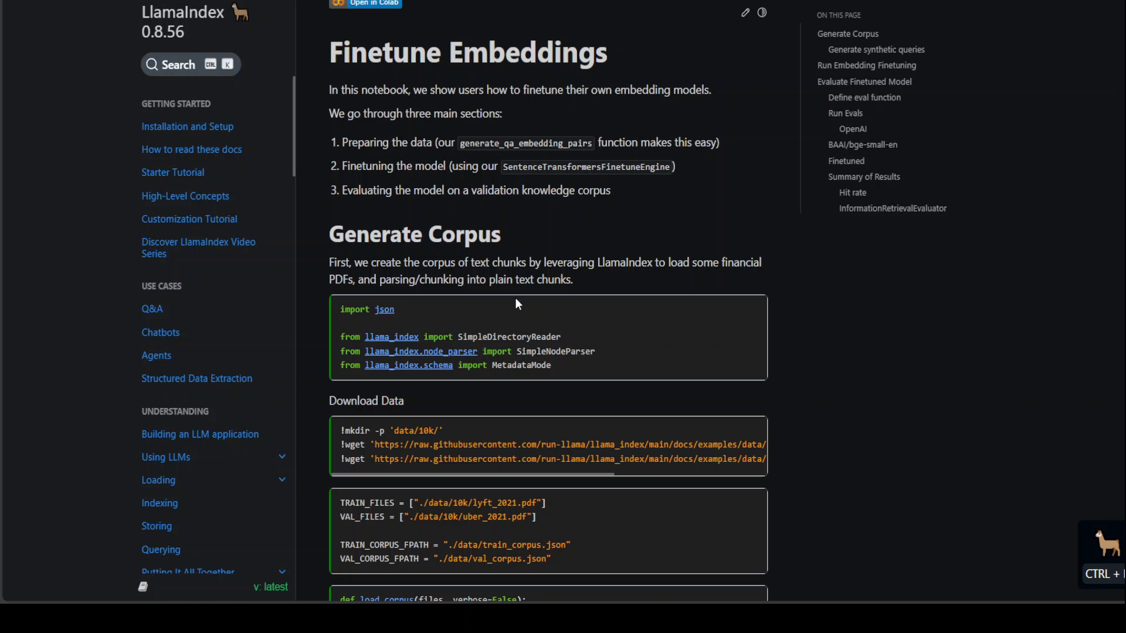
# Reveal the Generate Corpus code, including the full Uber and Lyft 2021 PDF download commands
pyautogui.scroll(-3)
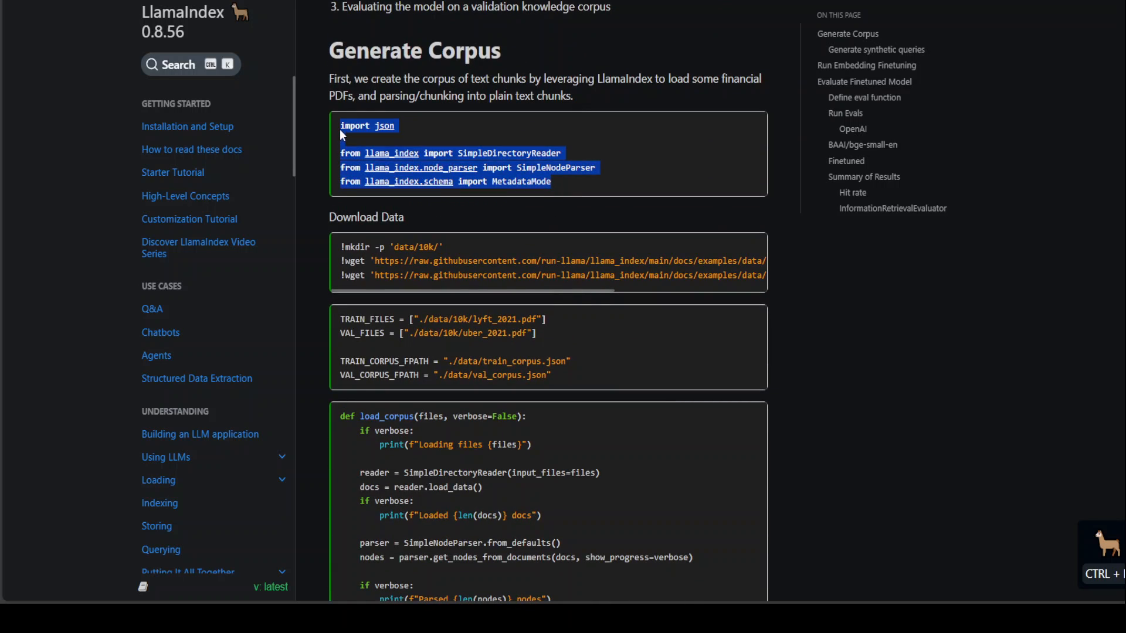
pyautogui.moveTo(341, 253)
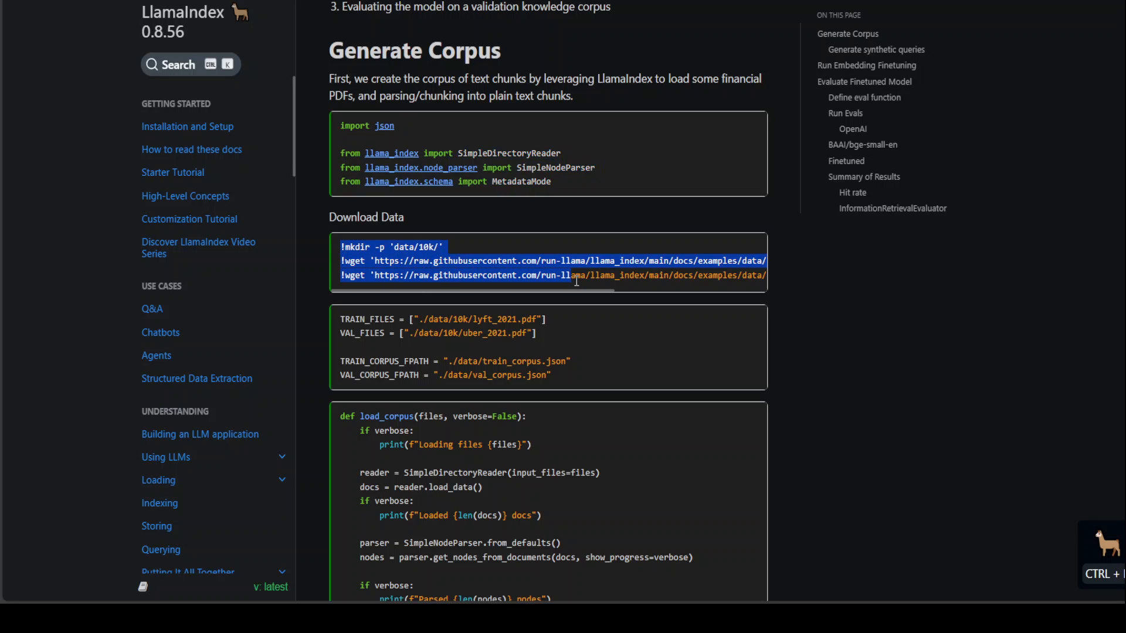
pyautogui.hscroll(3)
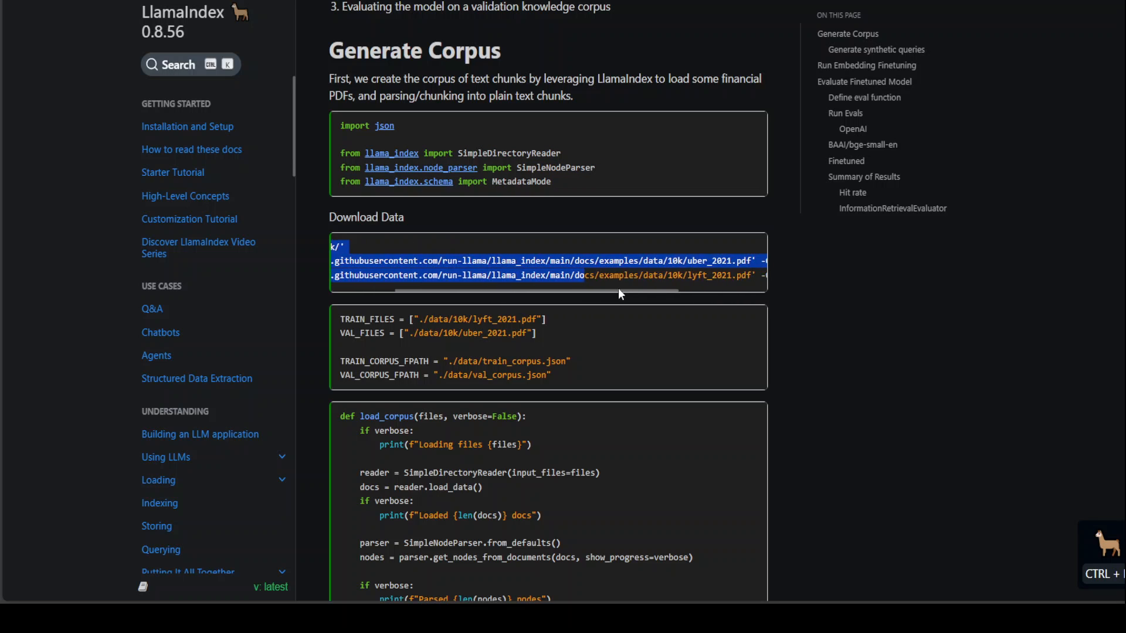
pyautogui.hscroll(3)
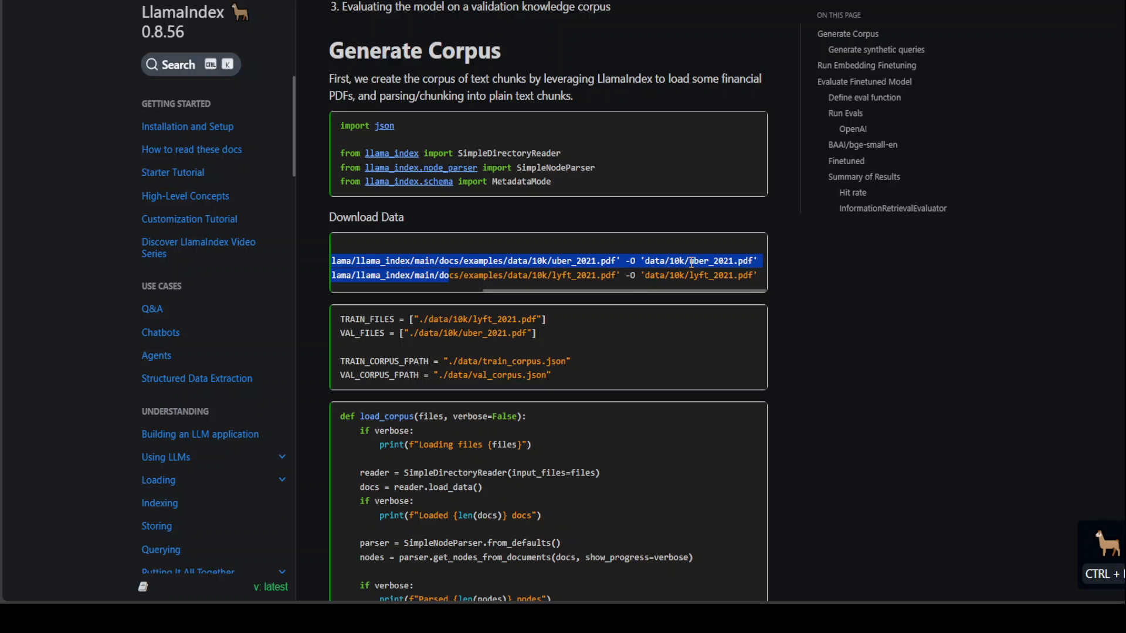
pyautogui.moveTo(754, 264)
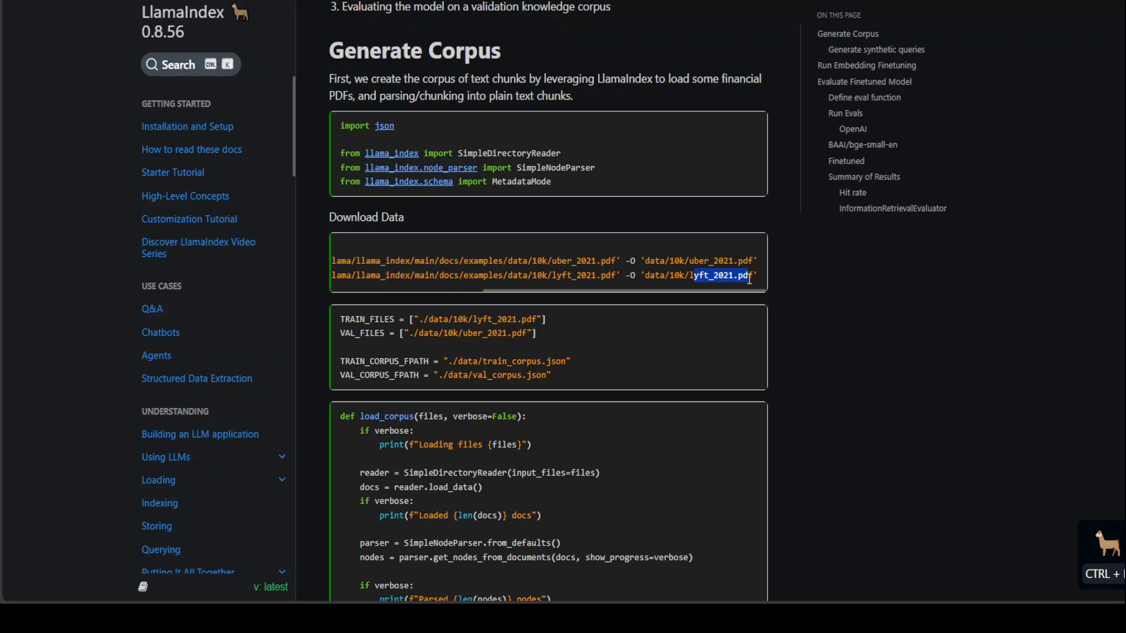
pyautogui.moveTo(701, 296)
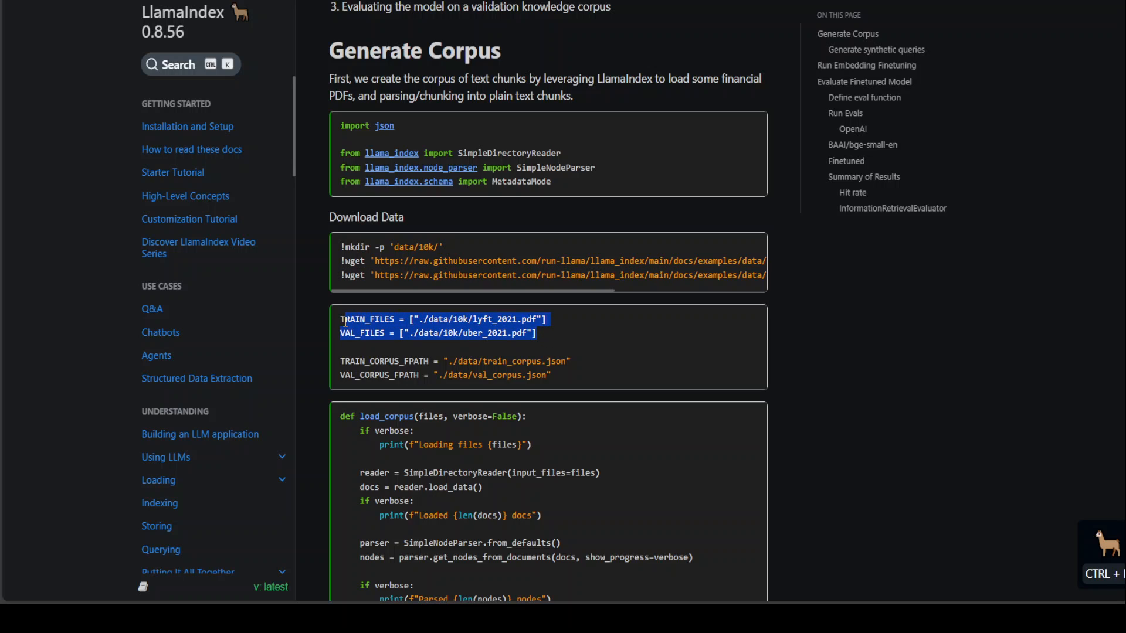
pyautogui.moveTo(341, 338)
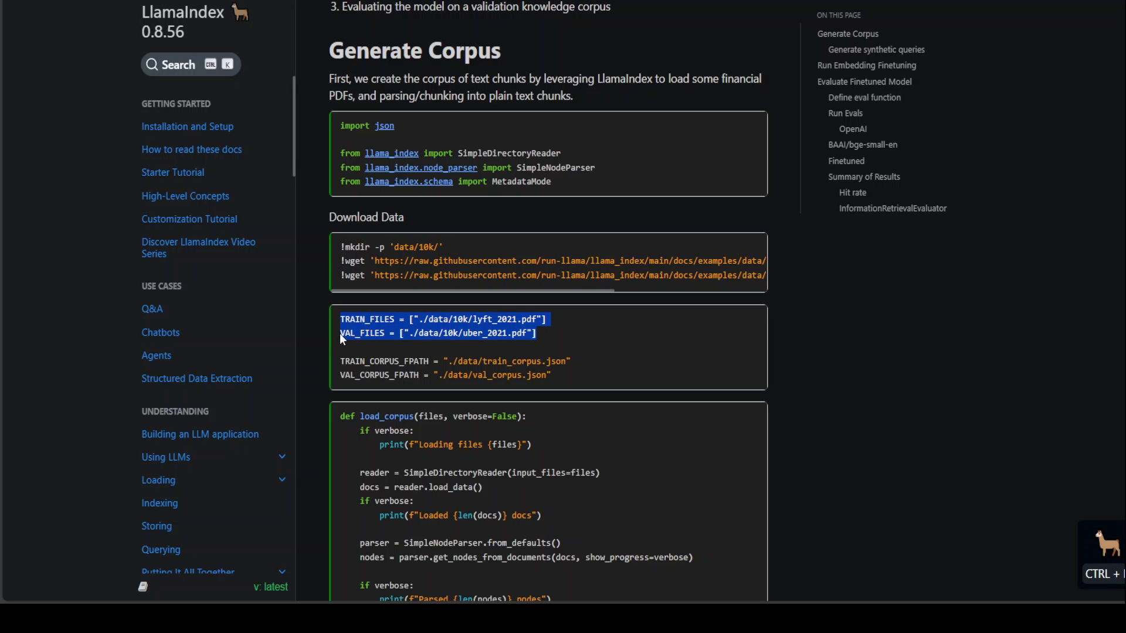
# Highlight 'nodes' in load_corpus's return statement and move to the train/val split and synthetic queries
pyautogui.scroll(-3)
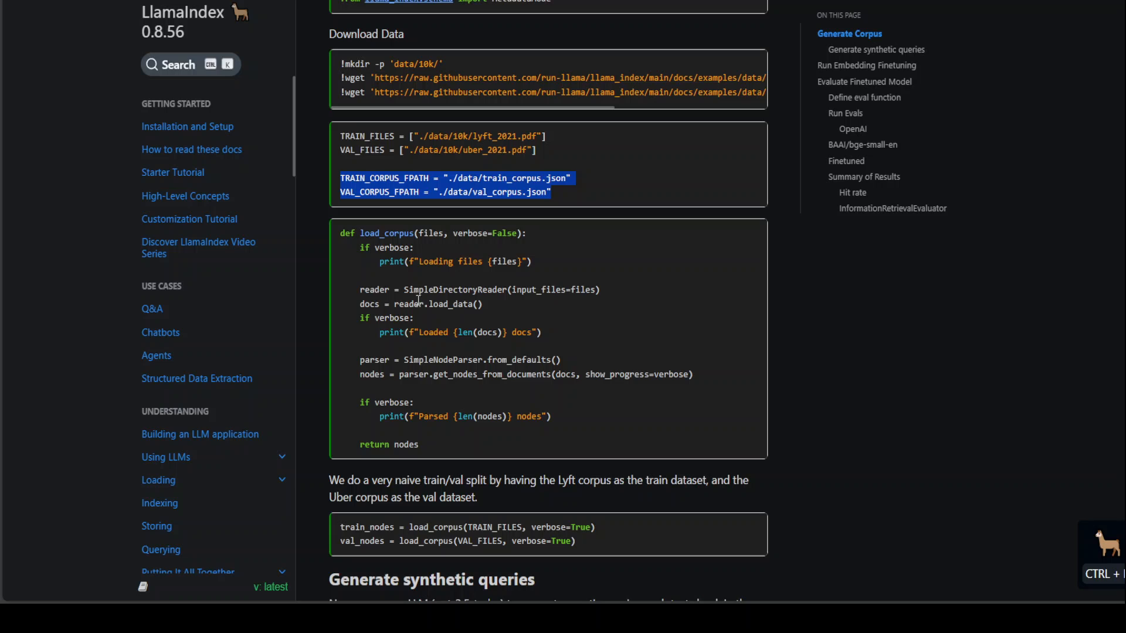
pyautogui.moveTo(442, 336)
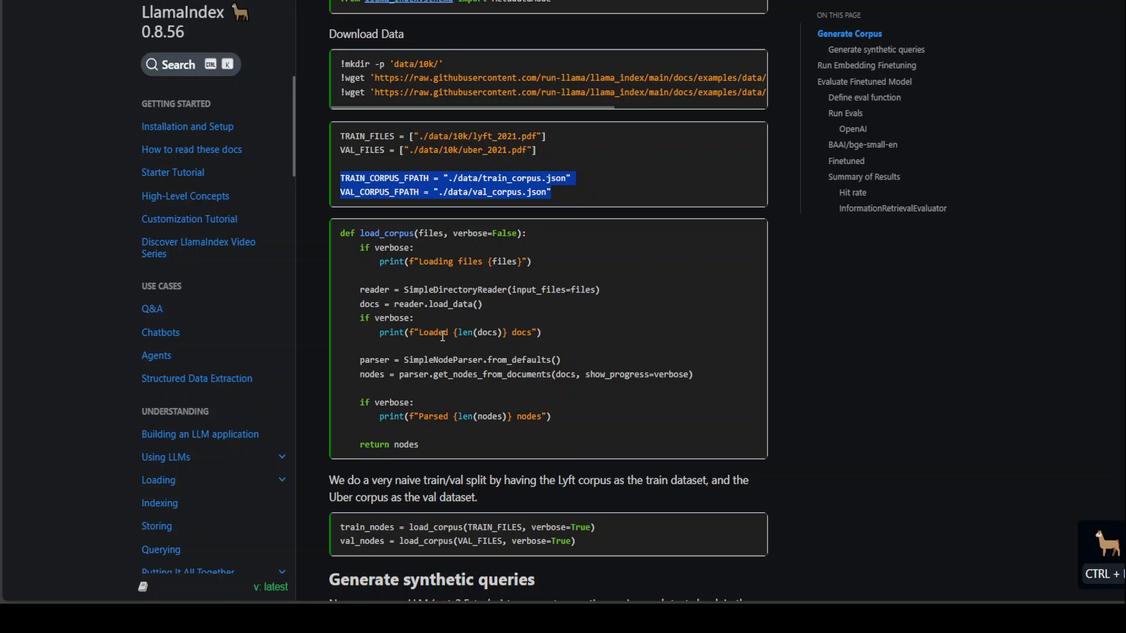
pyautogui.moveTo(638, 370)
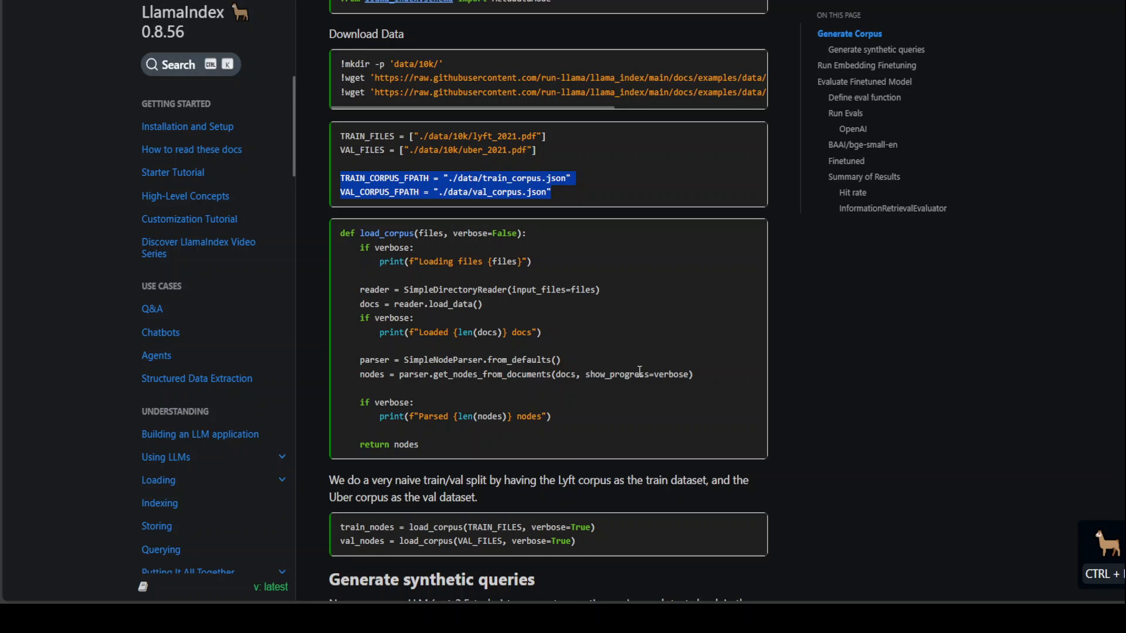
pyautogui.moveTo(380, 256)
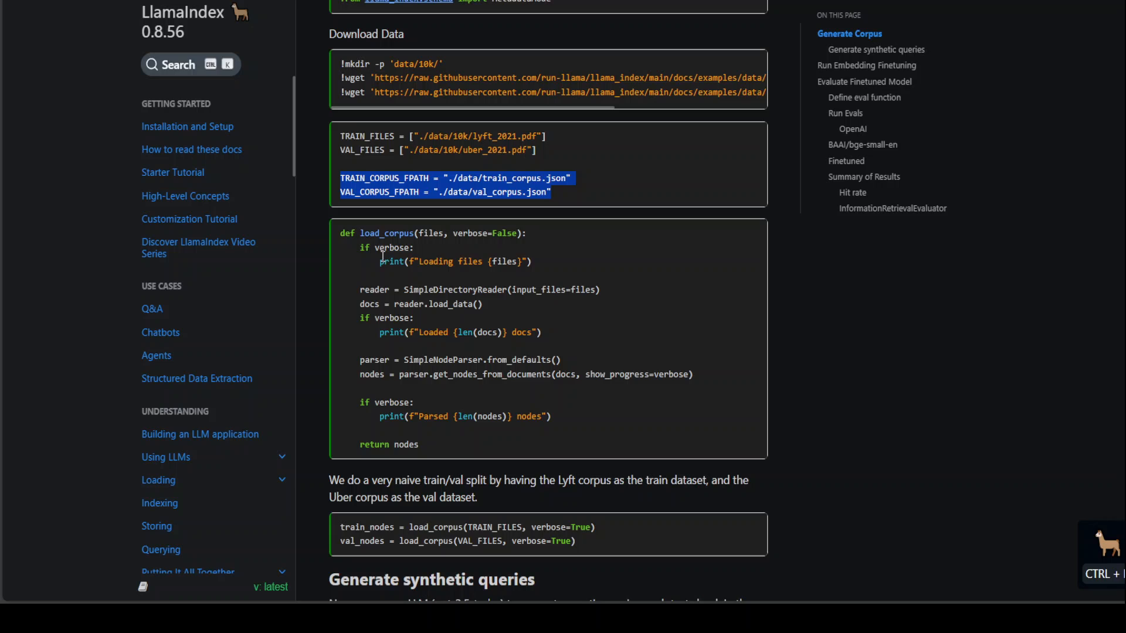
pyautogui.click(361, 296)
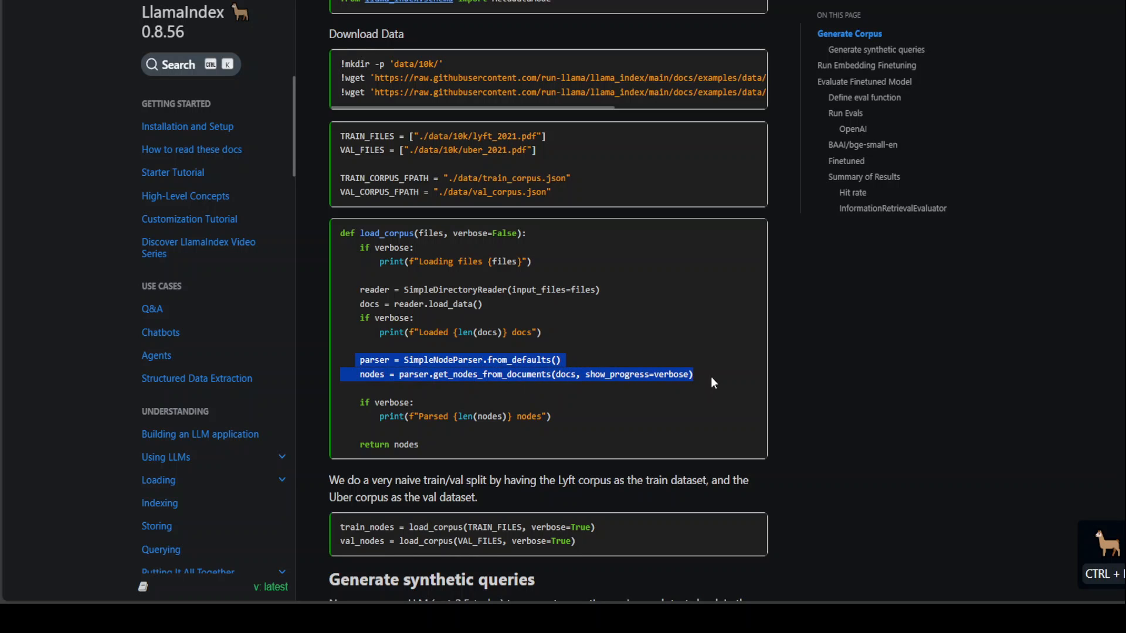
pyautogui.moveTo(367, 389)
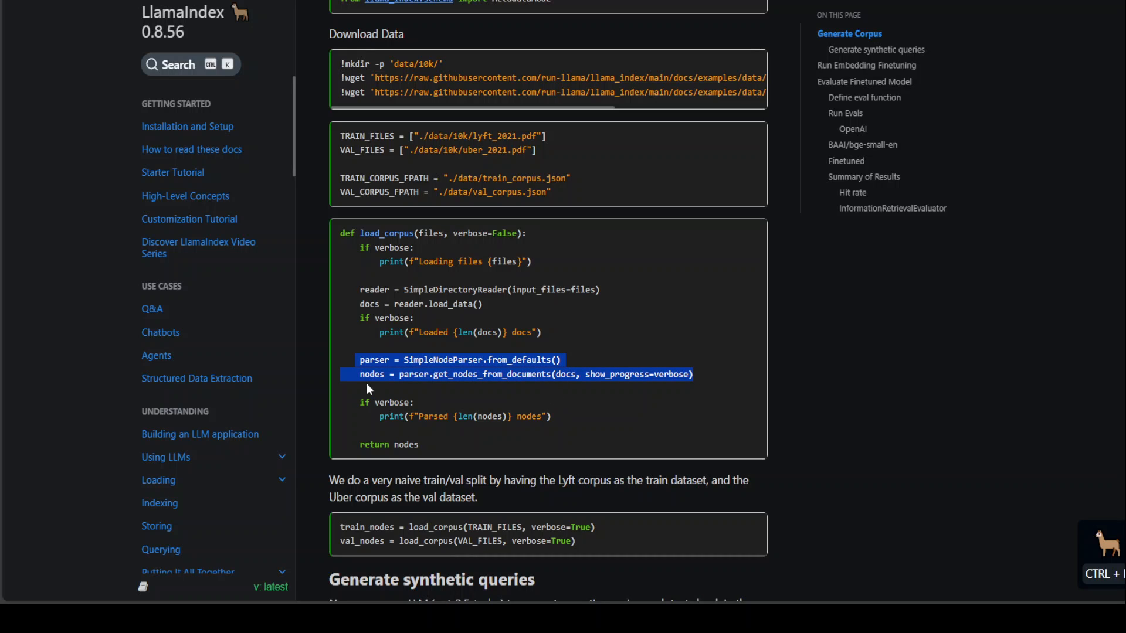
pyautogui.doubleClick(404, 444)
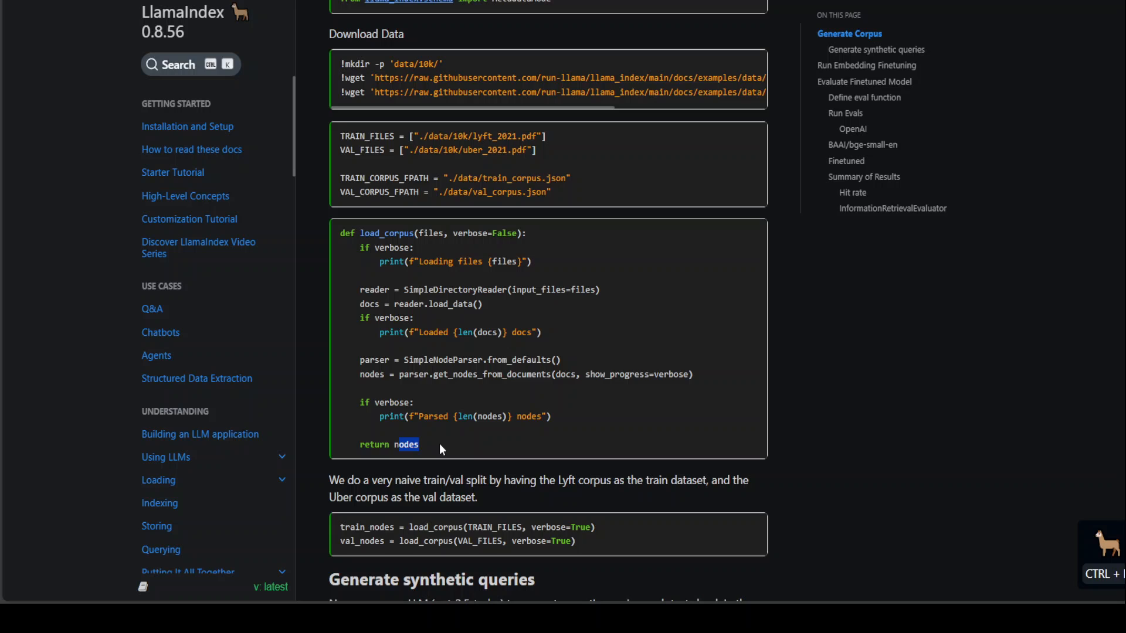
pyautogui.scroll(-3)
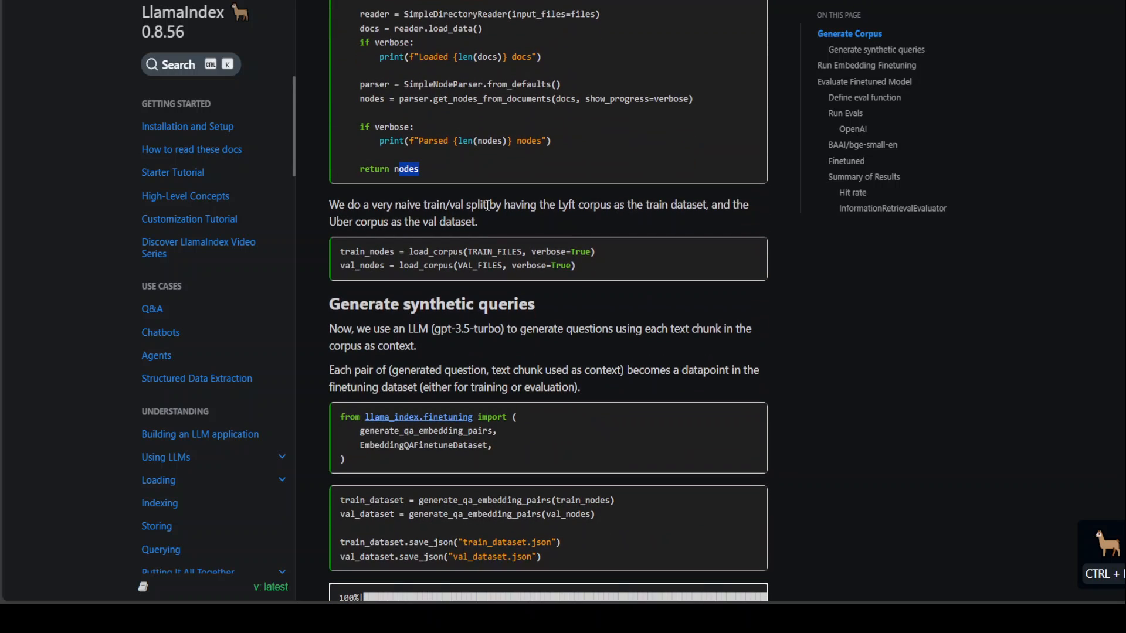
pyautogui.moveTo(572, 297)
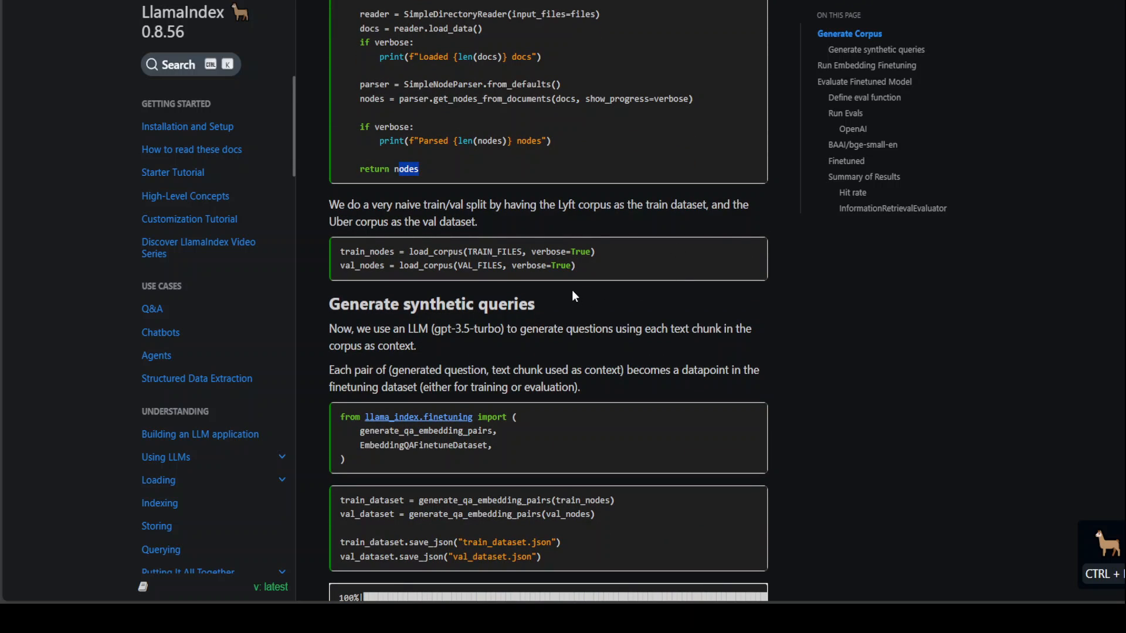
pyautogui.moveTo(449, 266)
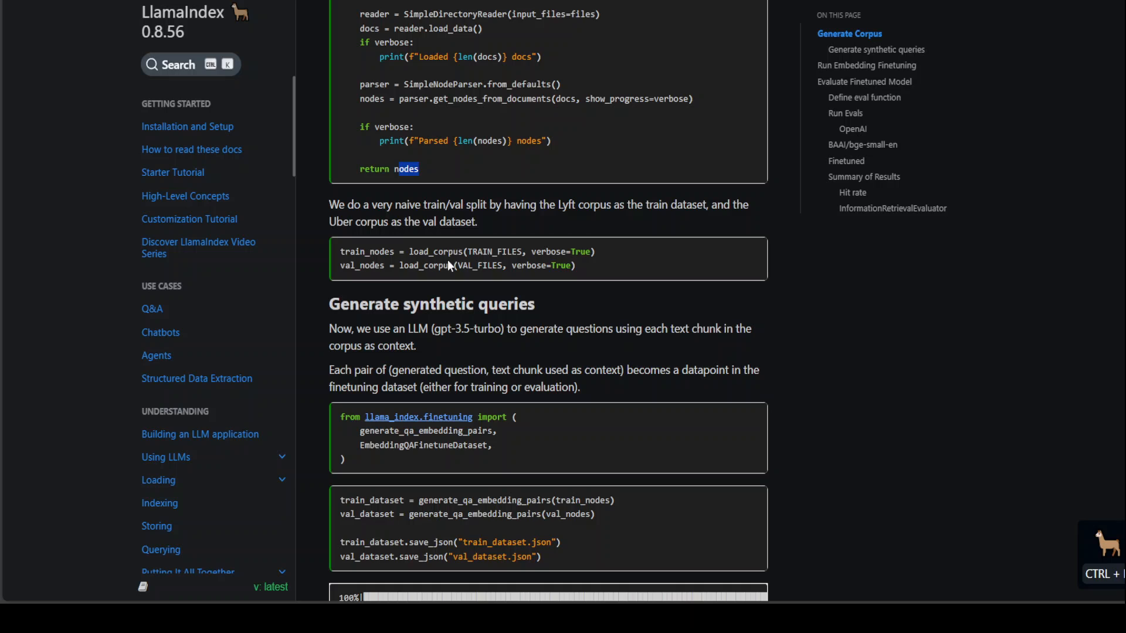
pyautogui.moveTo(603, 281)
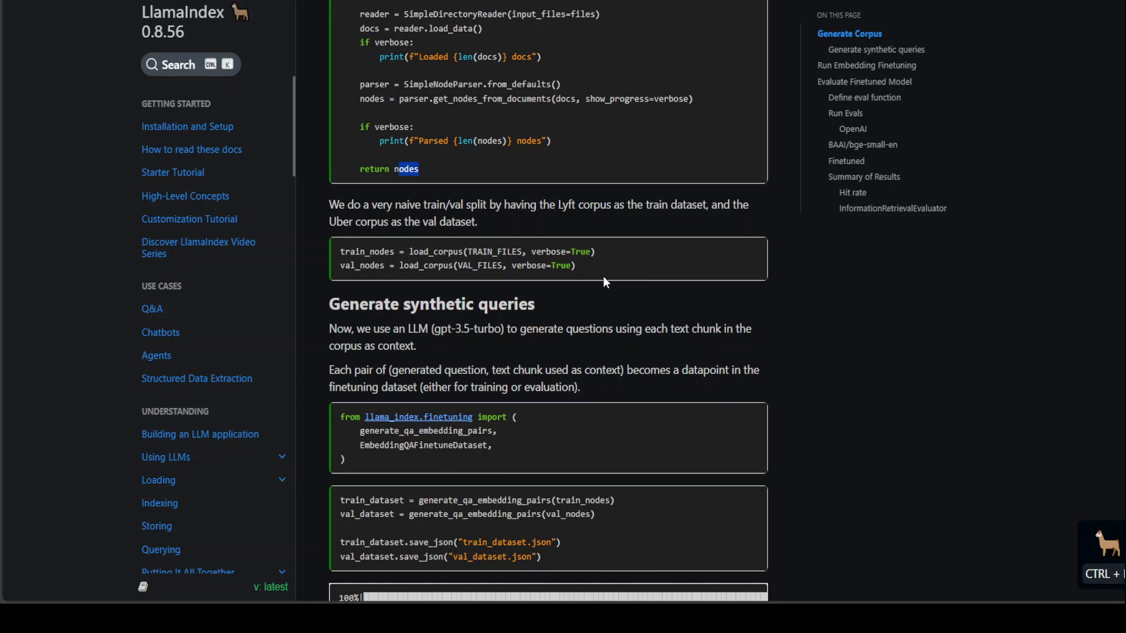
pyautogui.moveTo(347, 253)
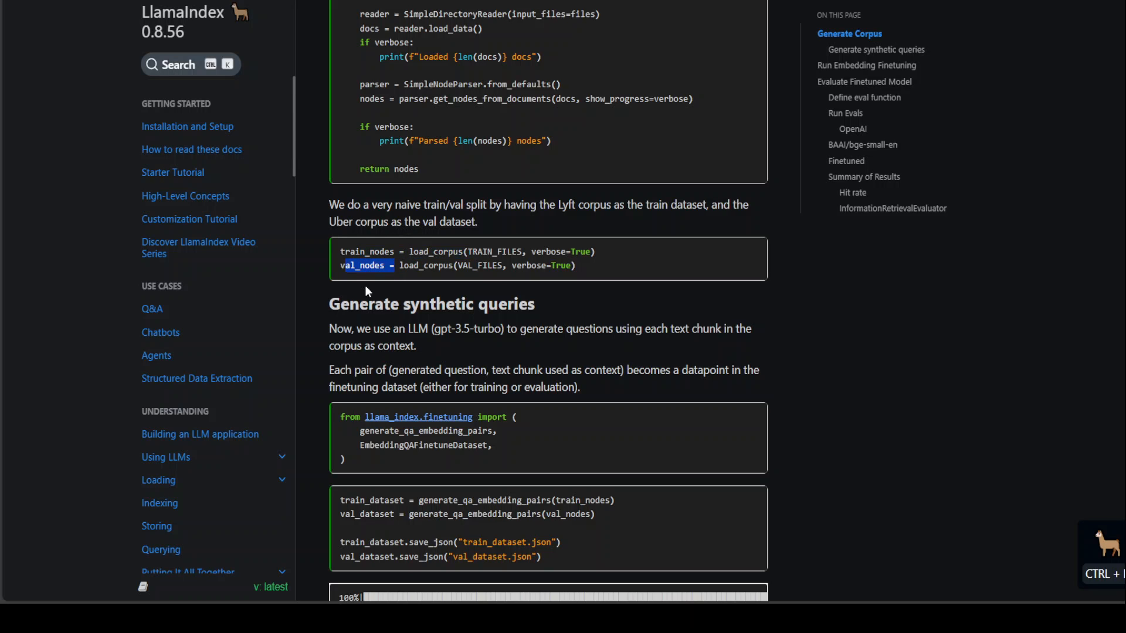
pyautogui.moveTo(574, 292)
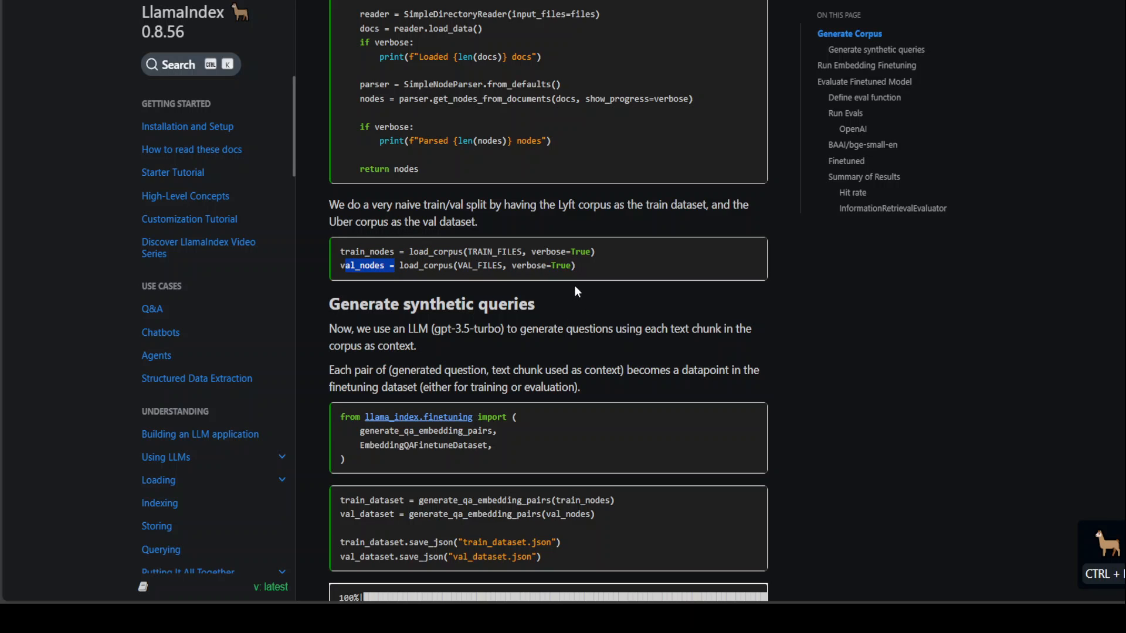
# Highlight val_nodes and generate_qa_embedding_pairs, then reach the Run Embedding Finetuning code
pyautogui.scroll(-3)
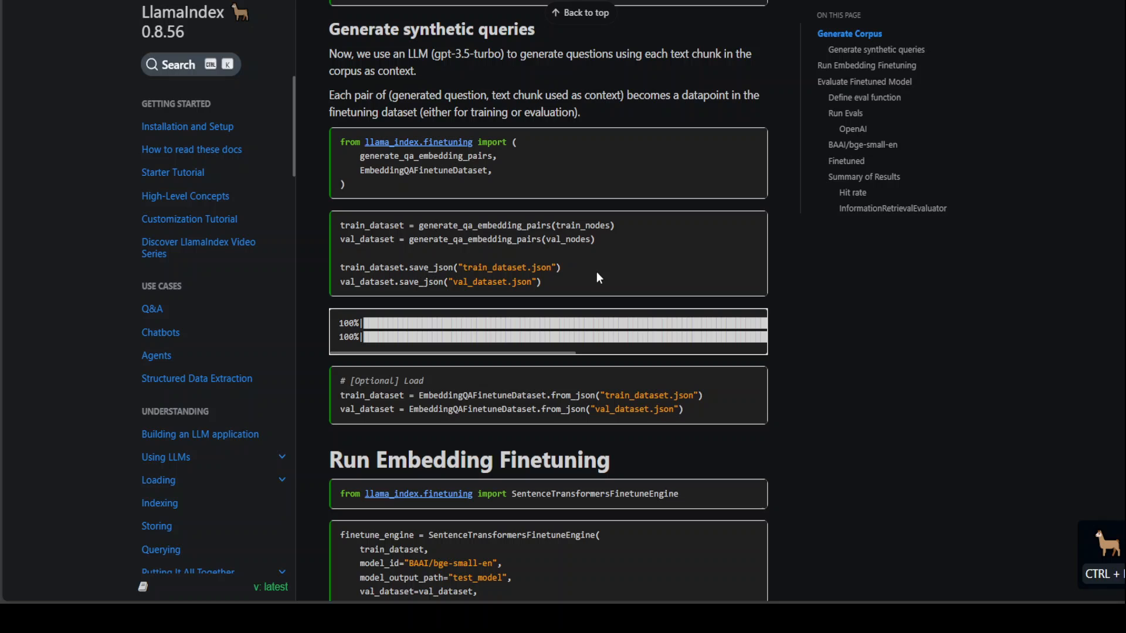
pyautogui.moveTo(345, 187)
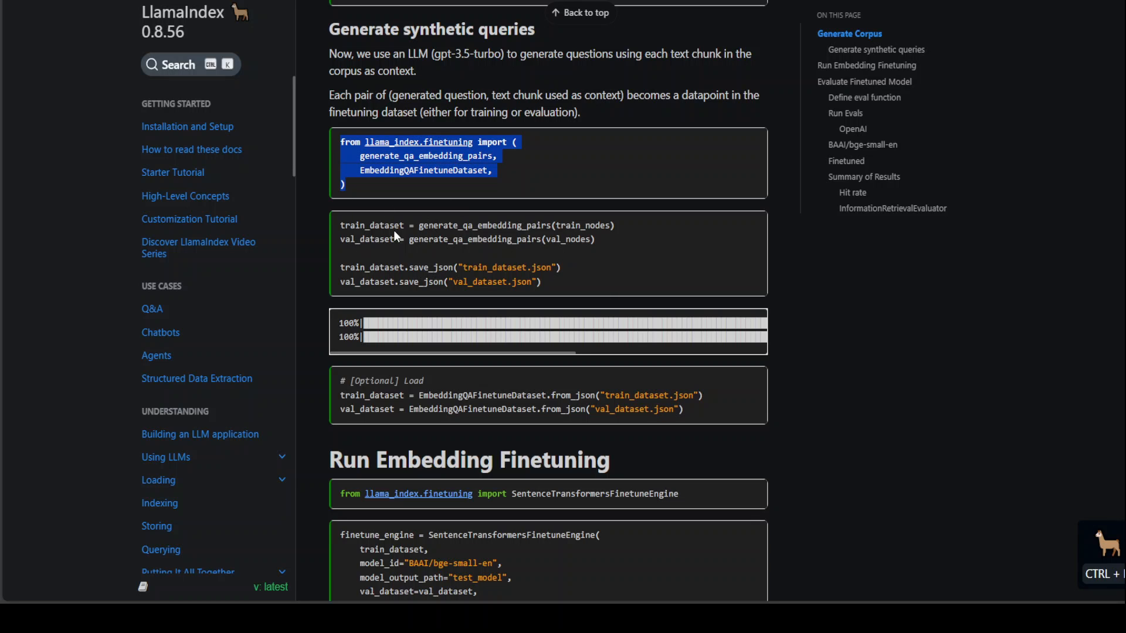
pyautogui.moveTo(596, 238)
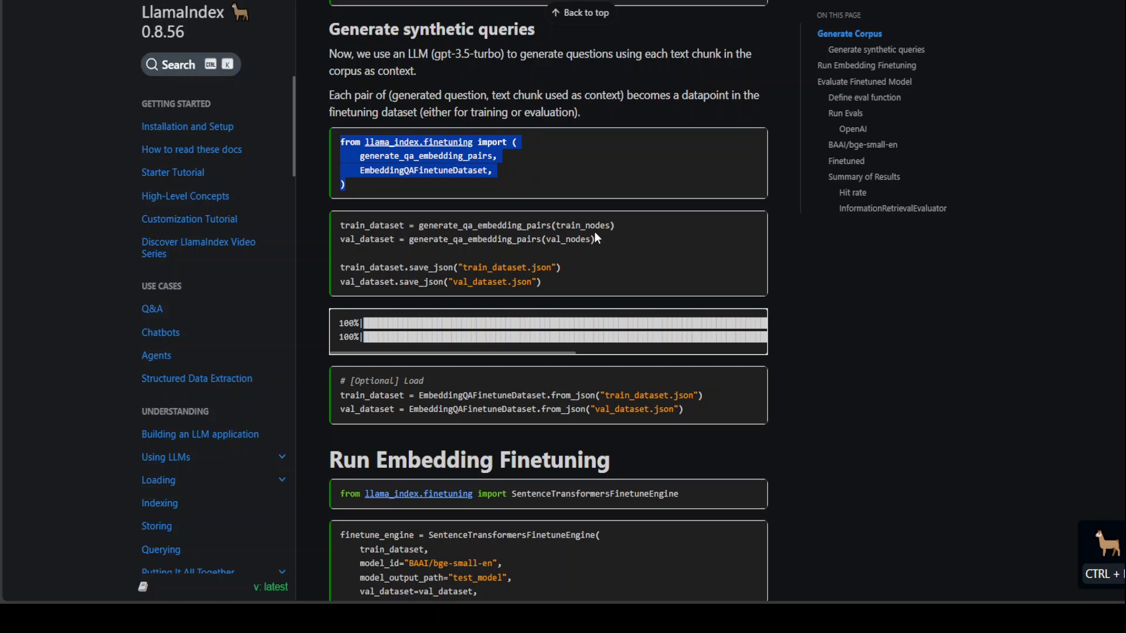
pyautogui.doubleClick(571, 239)
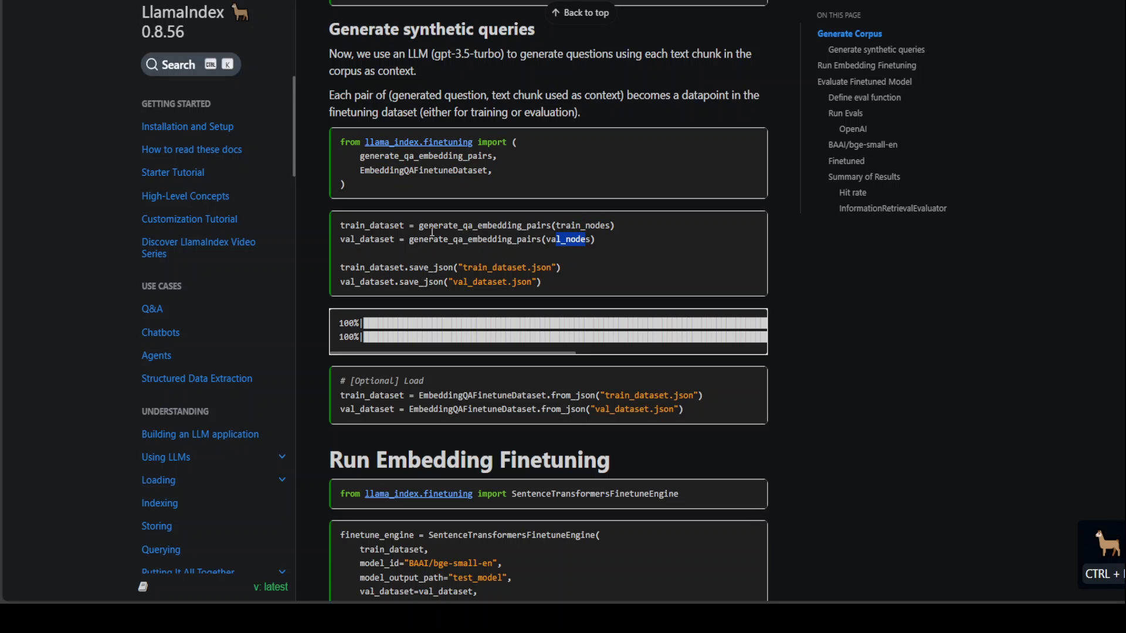
pyautogui.doubleClick(485, 225)
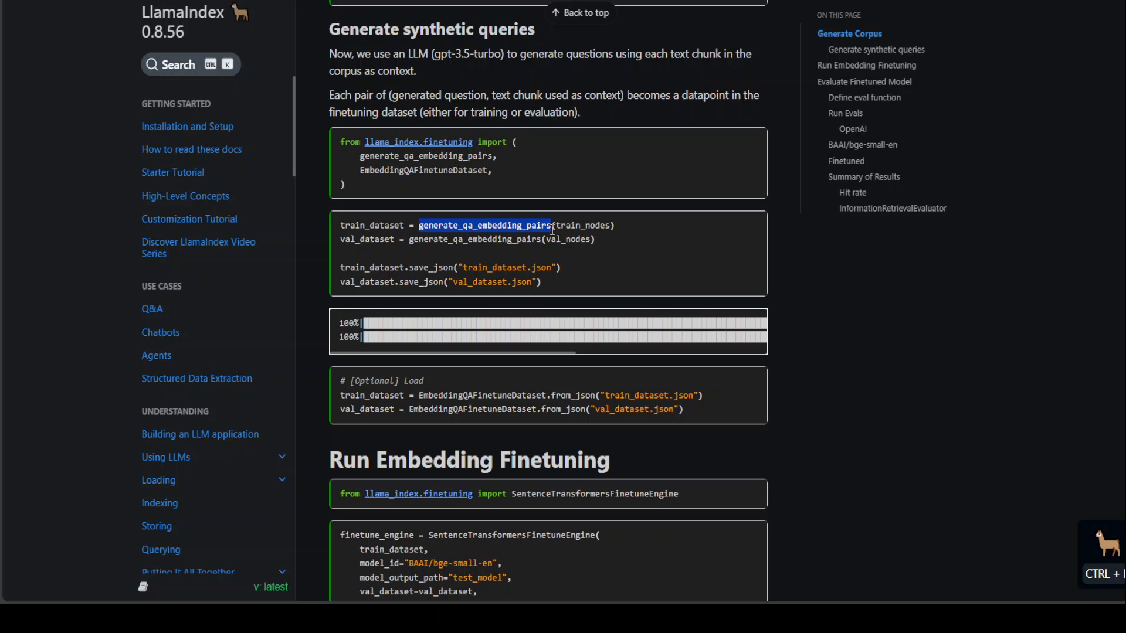
pyautogui.moveTo(703, 267)
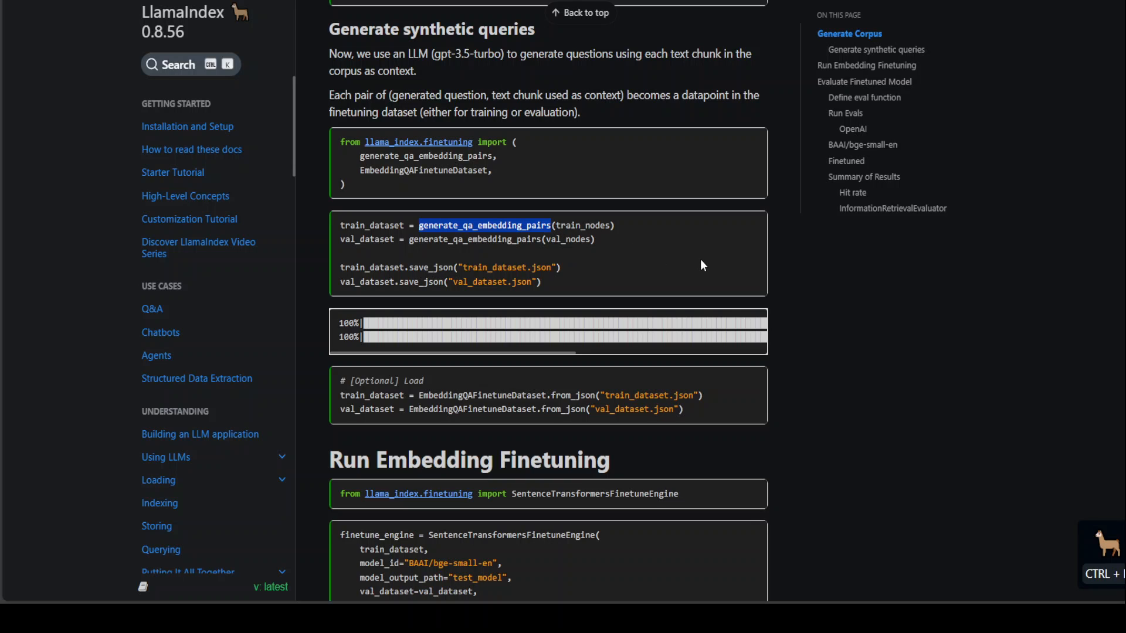
pyautogui.scroll(-3)
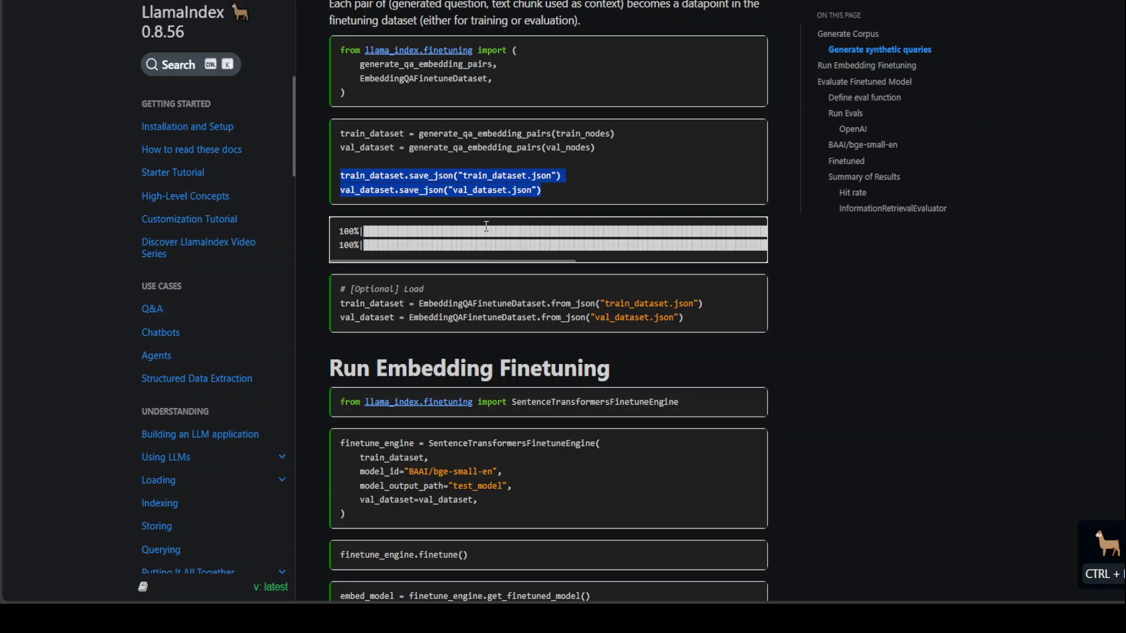
pyautogui.scroll(-3)
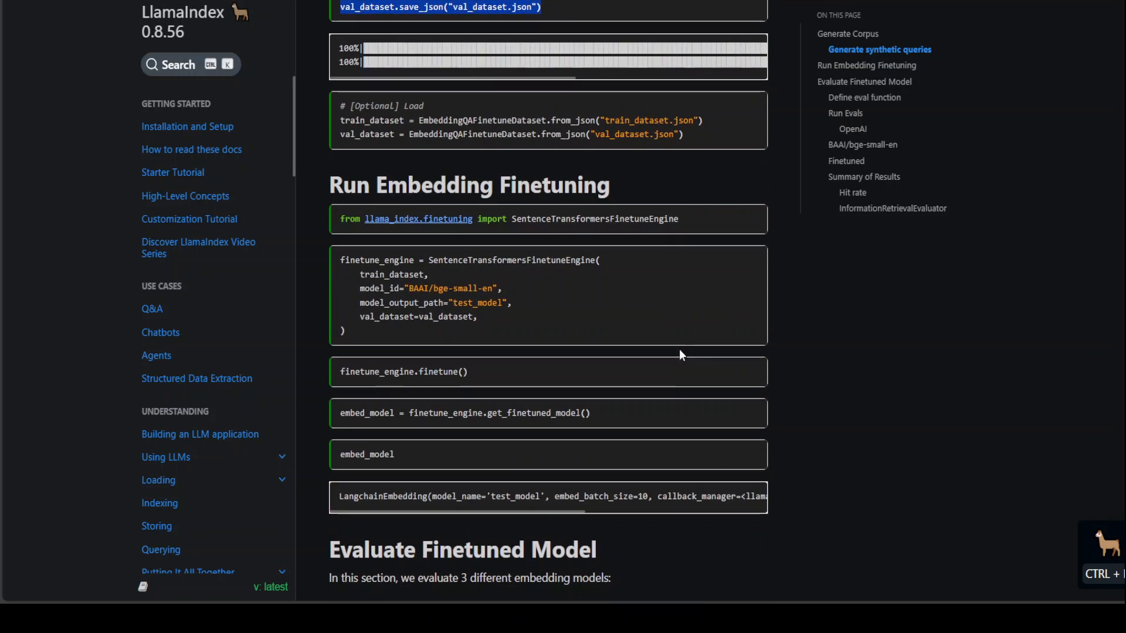
pyautogui.moveTo(379, 293)
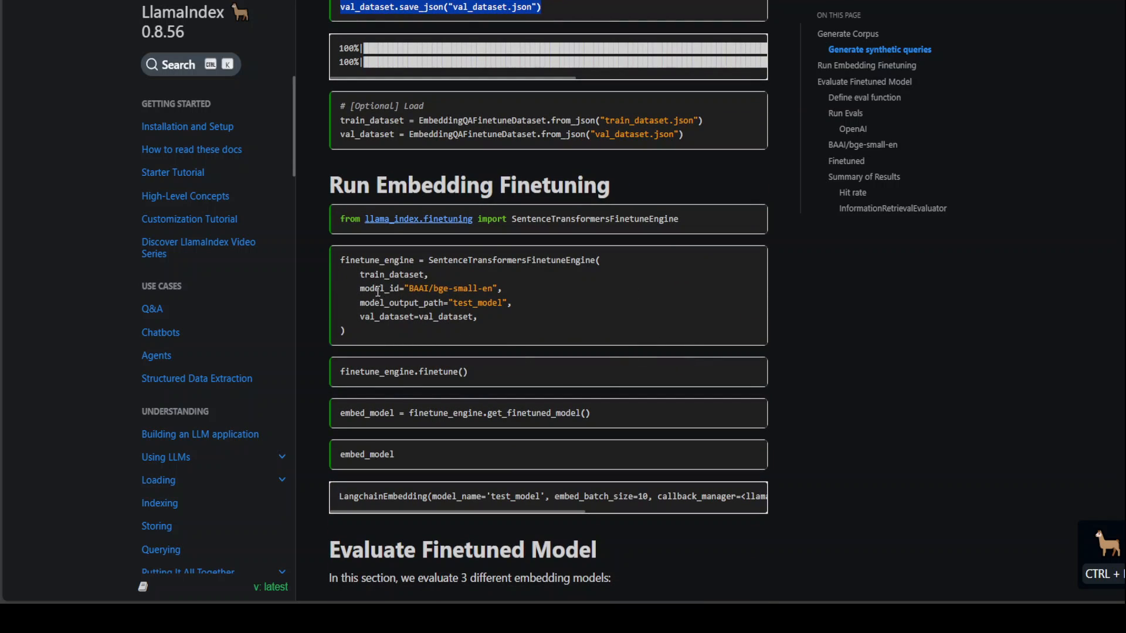
pyautogui.moveTo(451, 262)
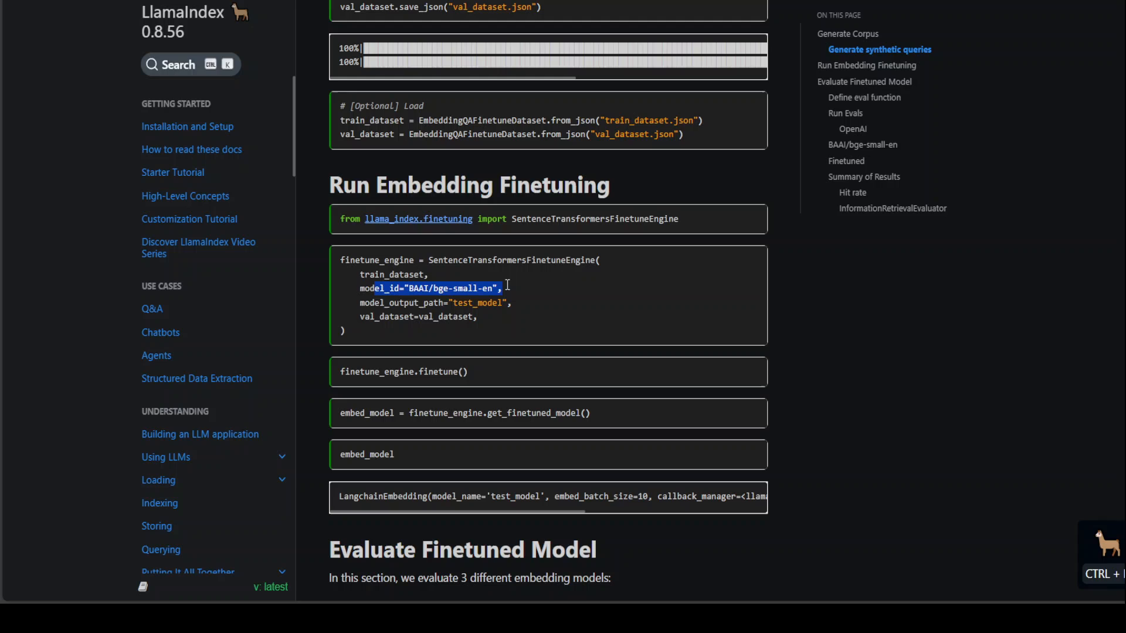
# Highlight model_output_path and embed_model in the finetuning engine code
pyautogui.doubleClick(372, 303)
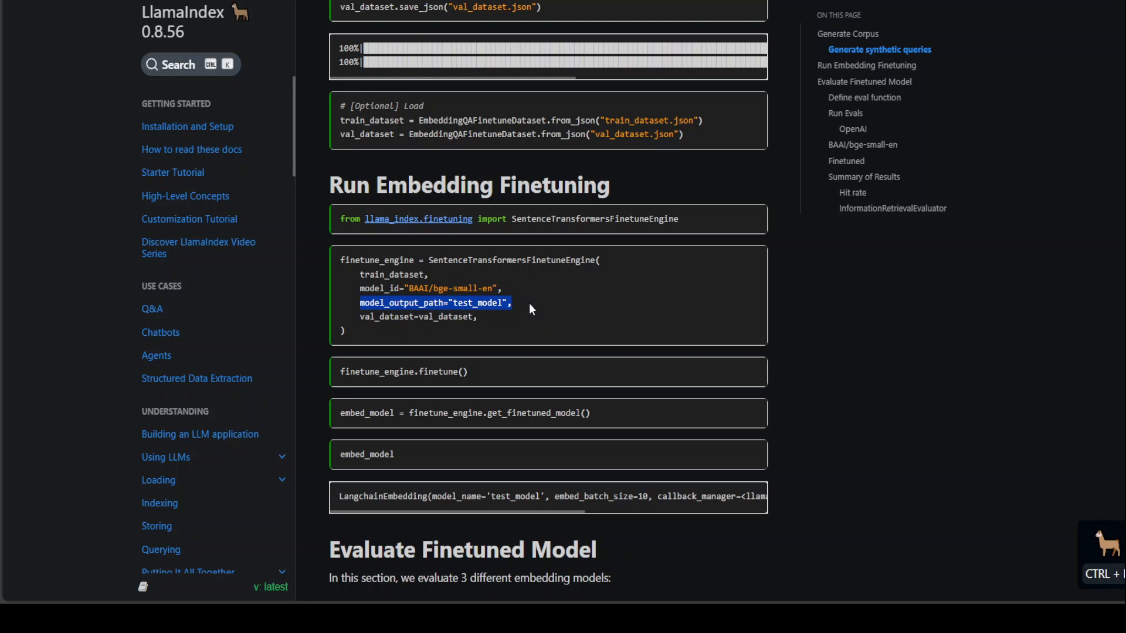
pyautogui.moveTo(525, 331)
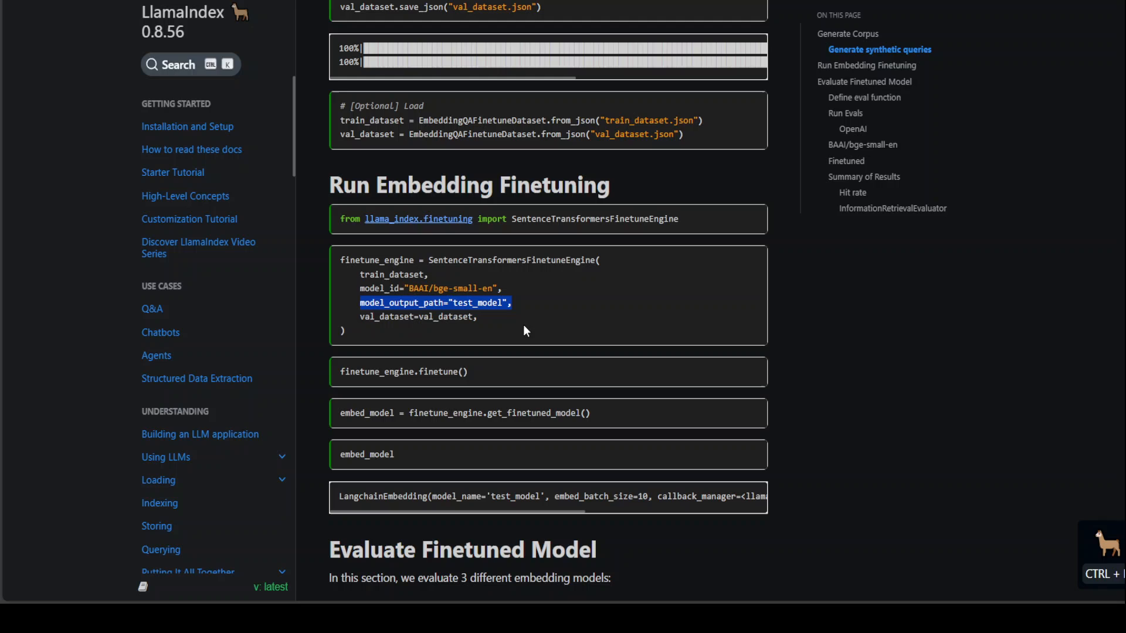
pyautogui.moveTo(331, 380)
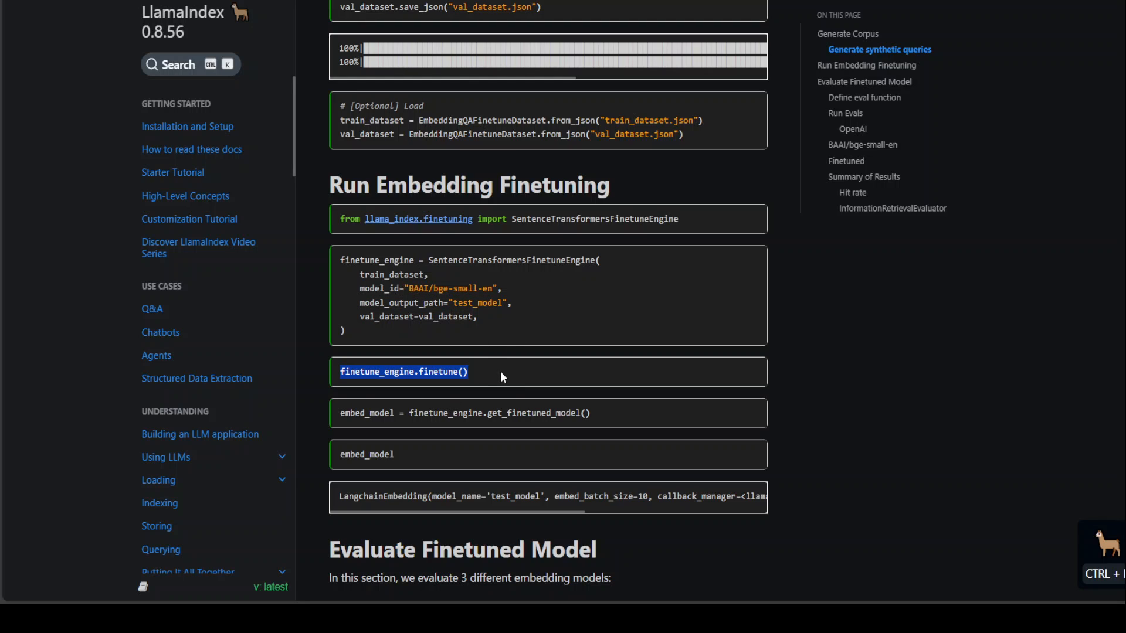
pyautogui.doubleClick(366, 413)
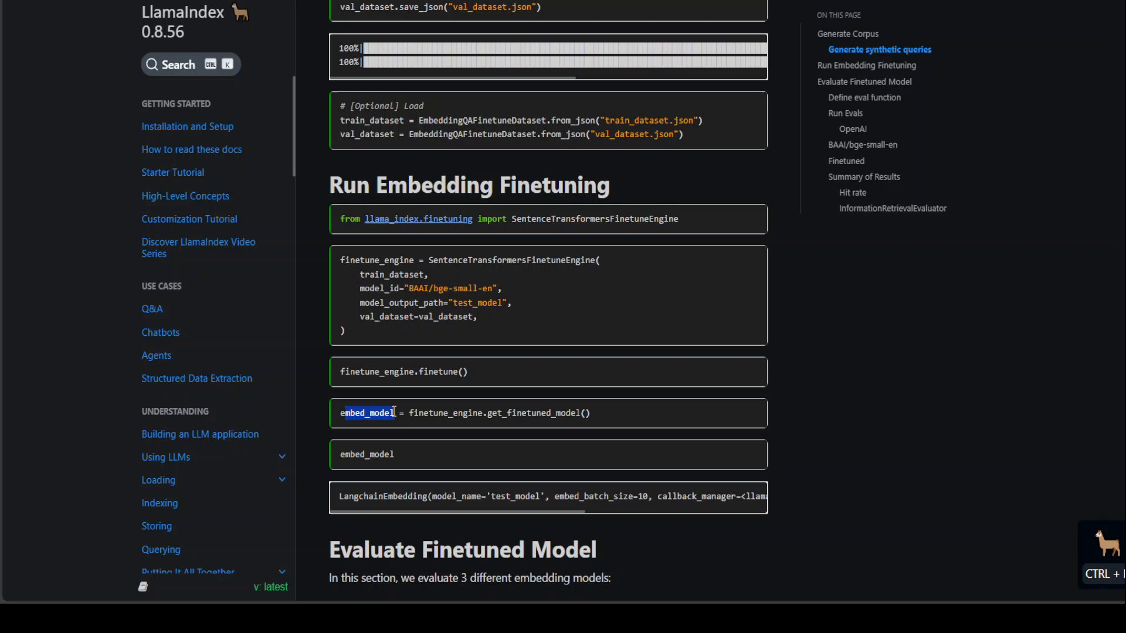
pyautogui.scroll(-3)
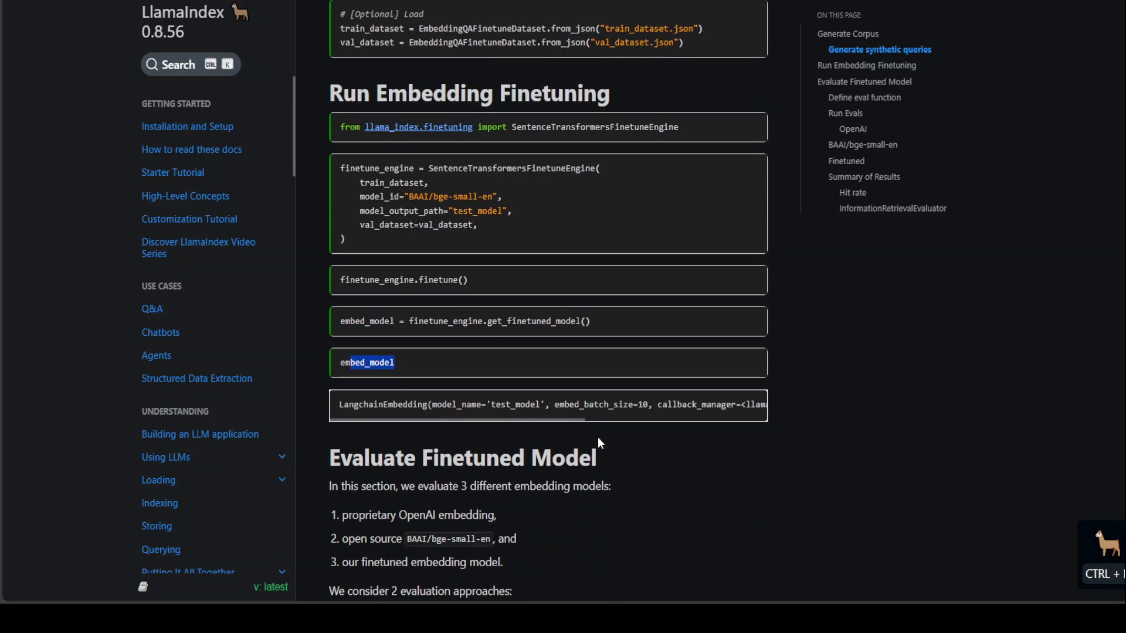
# Move to the Define eval function section with the evaluate signature and hit-rate code in view
pyautogui.scroll(-3)
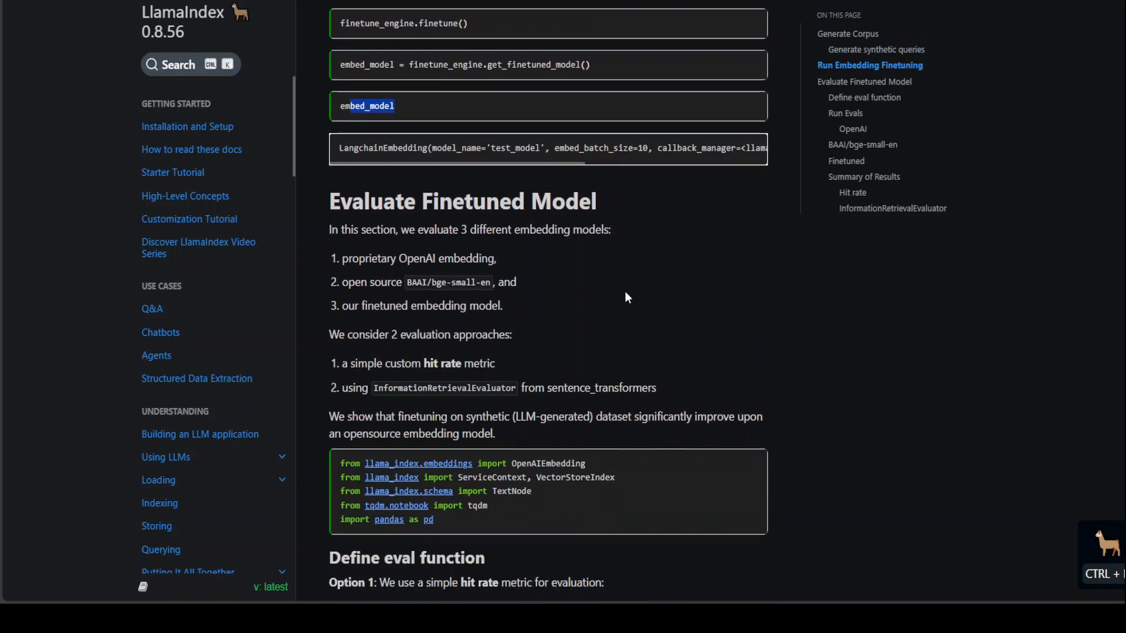
pyautogui.scroll(-3)
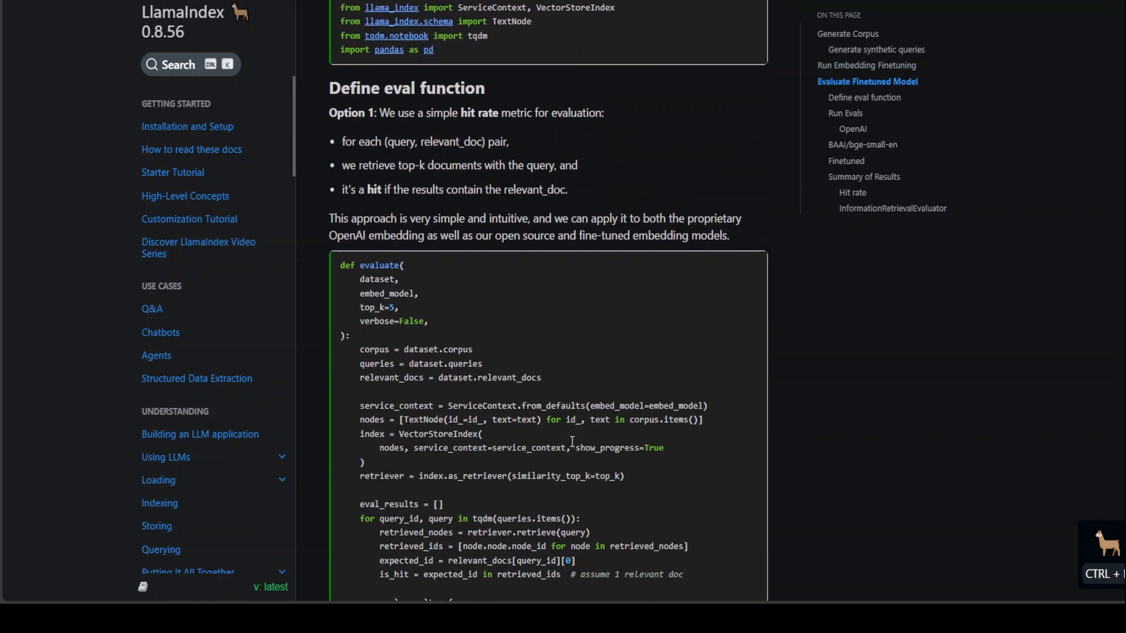
pyautogui.scroll(-3)
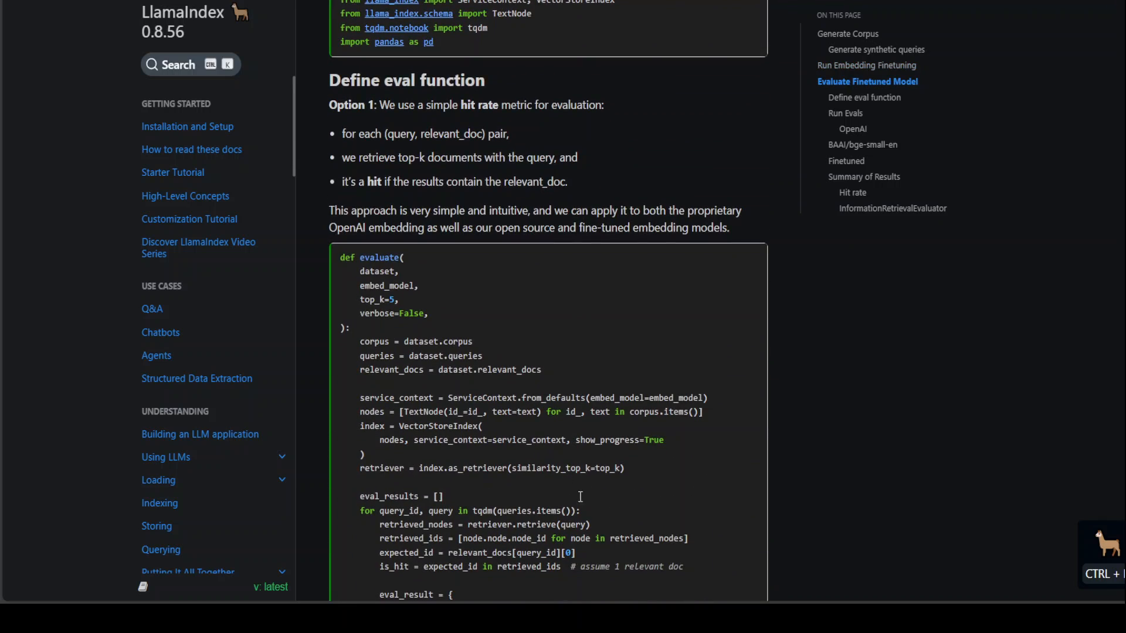
pyautogui.moveTo(451, 348)
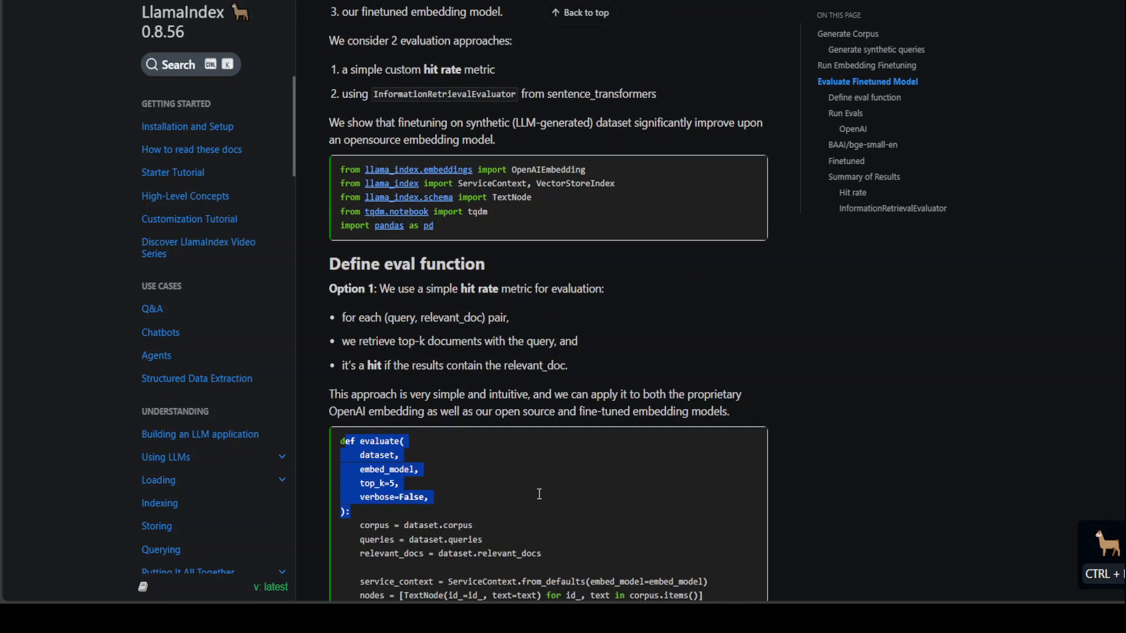
pyautogui.scroll(3)
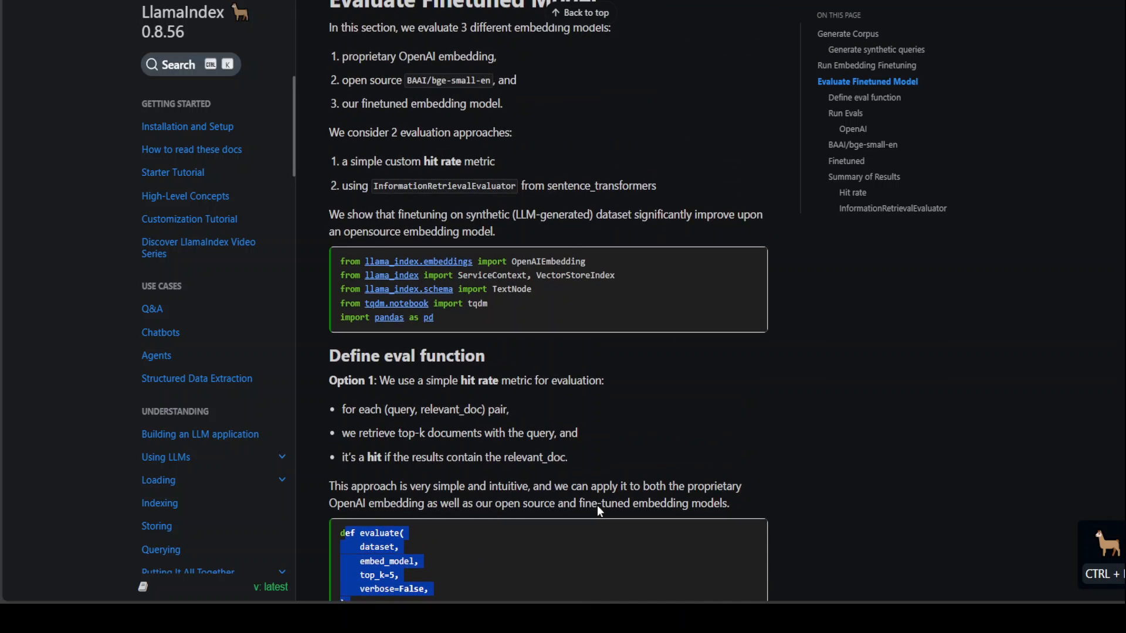
pyautogui.moveTo(464, 553)
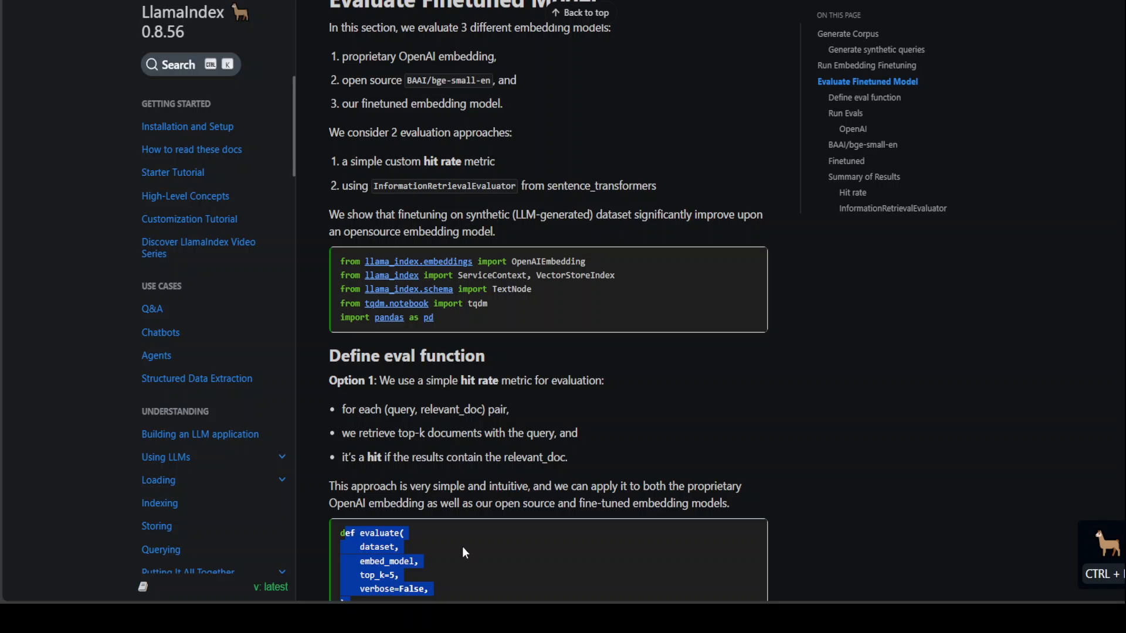
pyautogui.moveTo(488, 473)
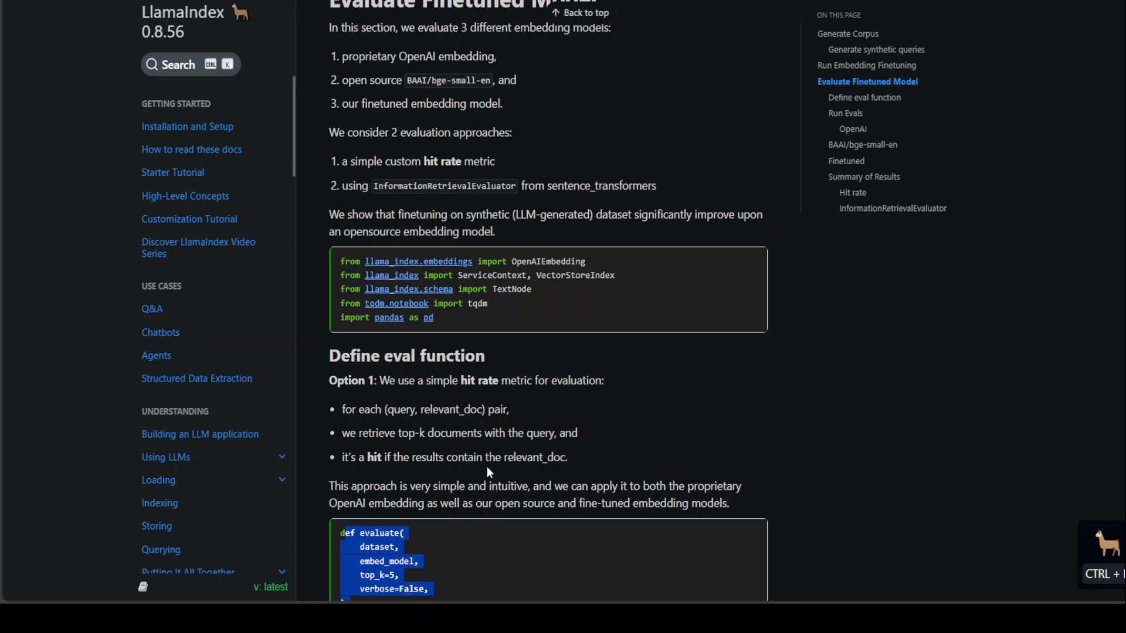
pyautogui.scroll(-3)
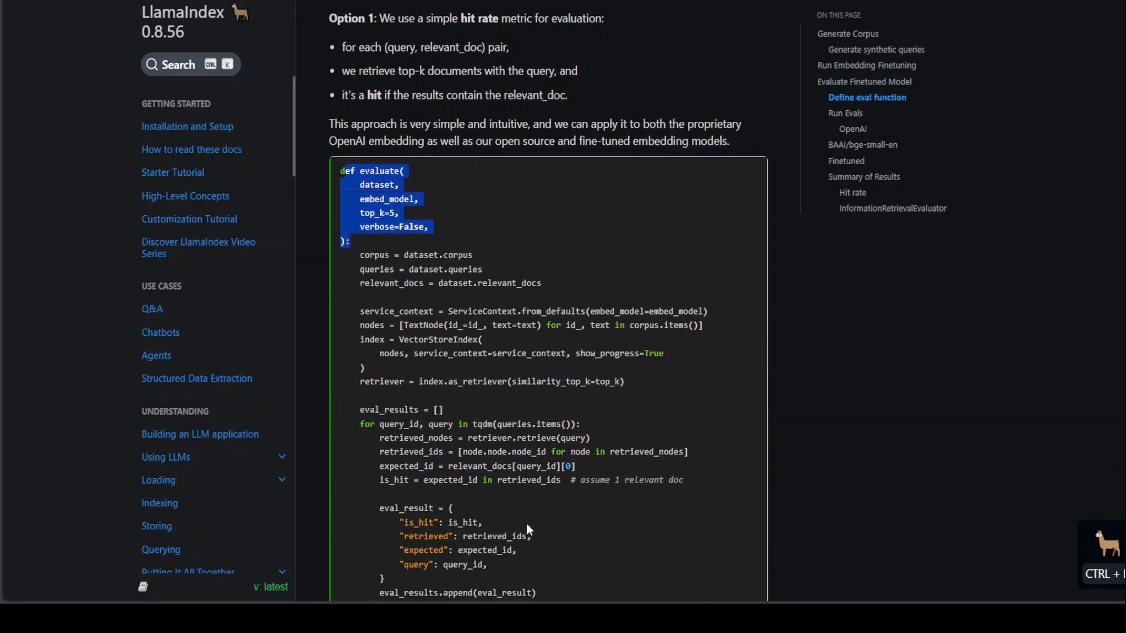
pyautogui.scroll(-3)
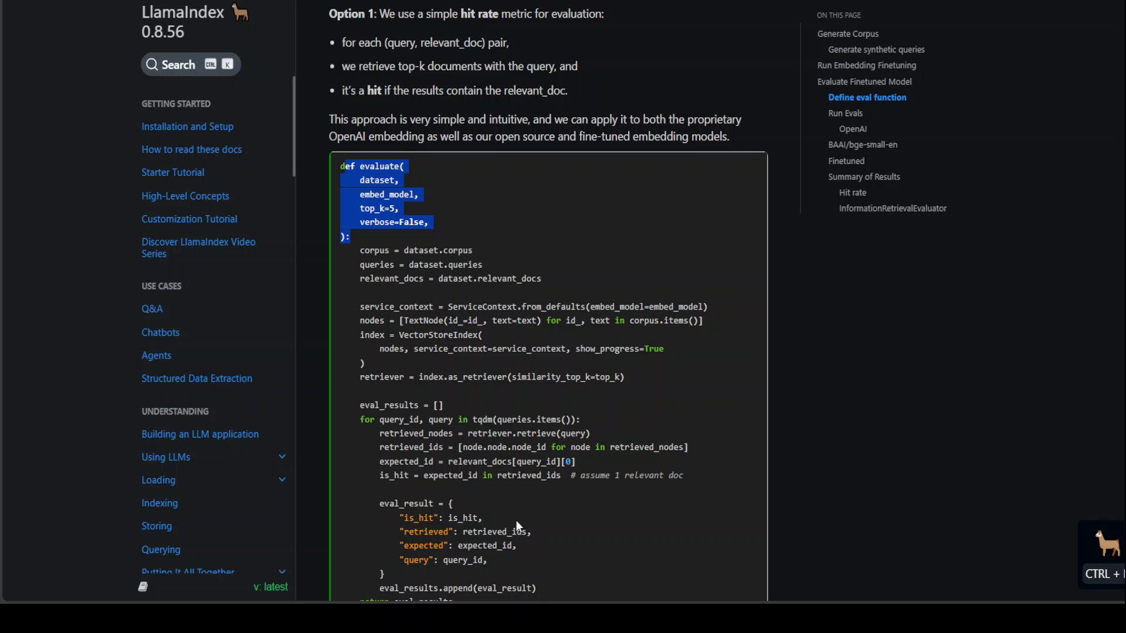
# Scroll back up to the finetuning engine setup above Evaluate Finetuned Model
pyautogui.scroll(3)
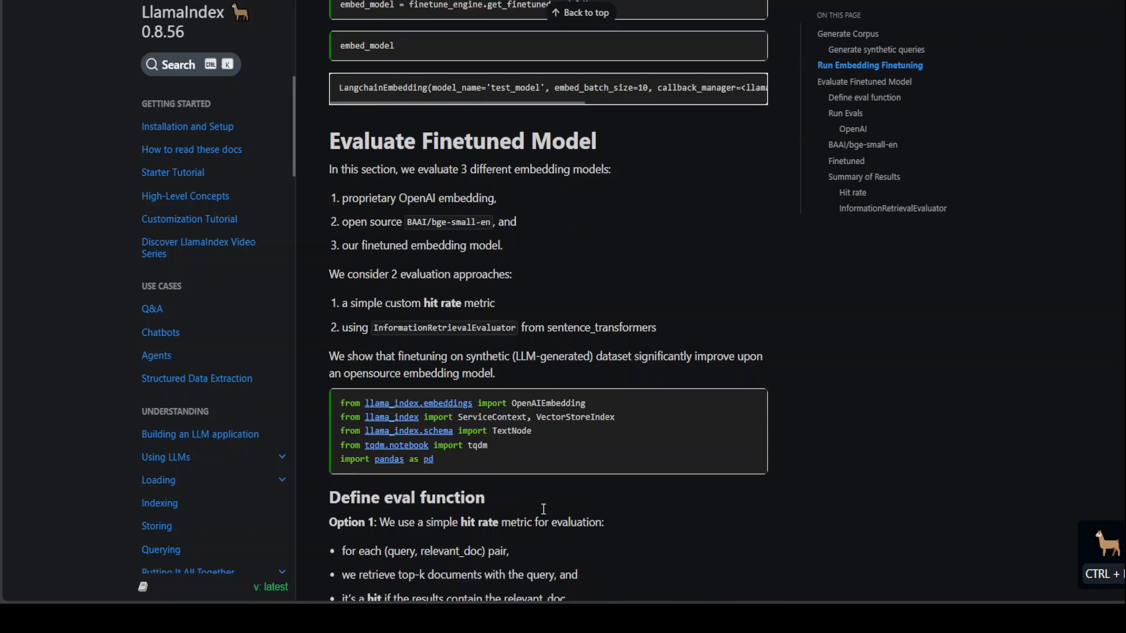
pyautogui.scroll(3)
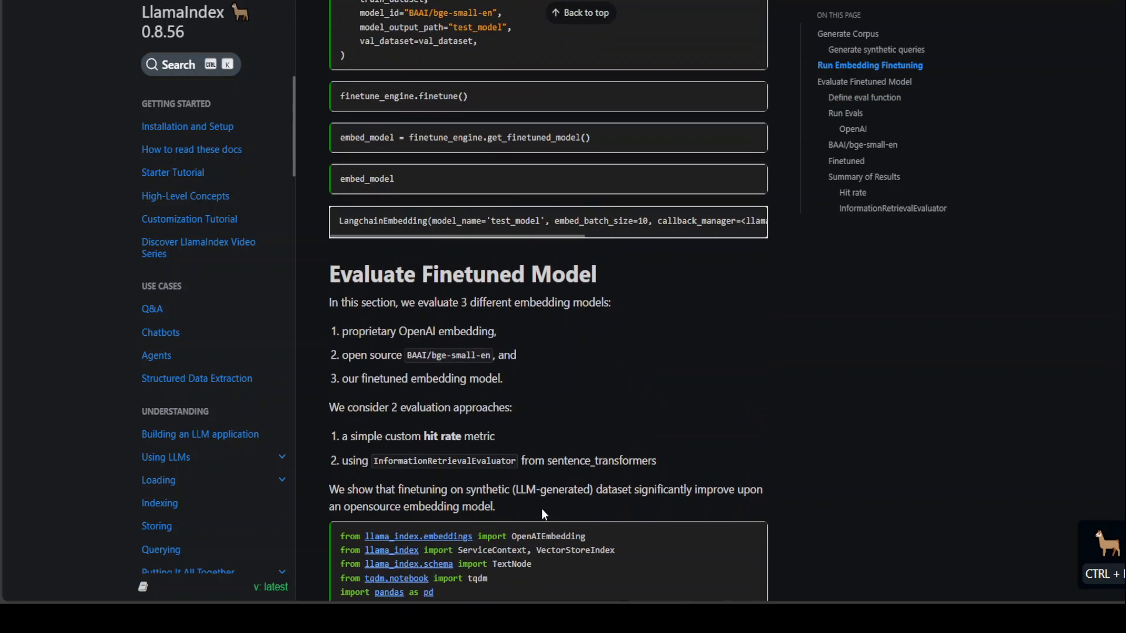
pyautogui.scroll(-3)
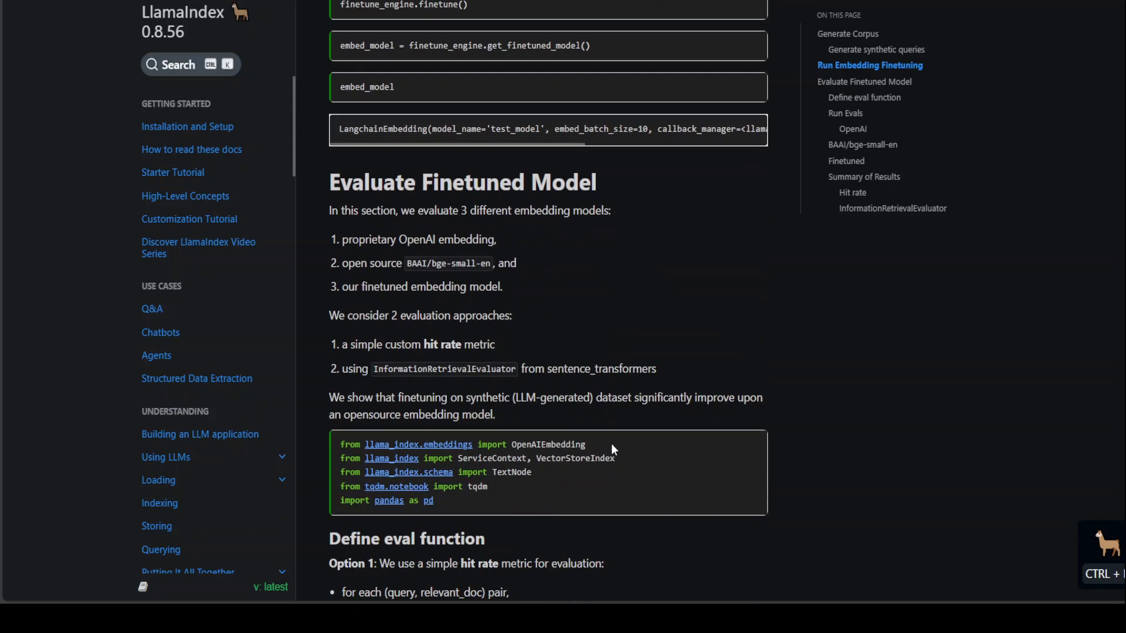
pyautogui.moveTo(611, 440)
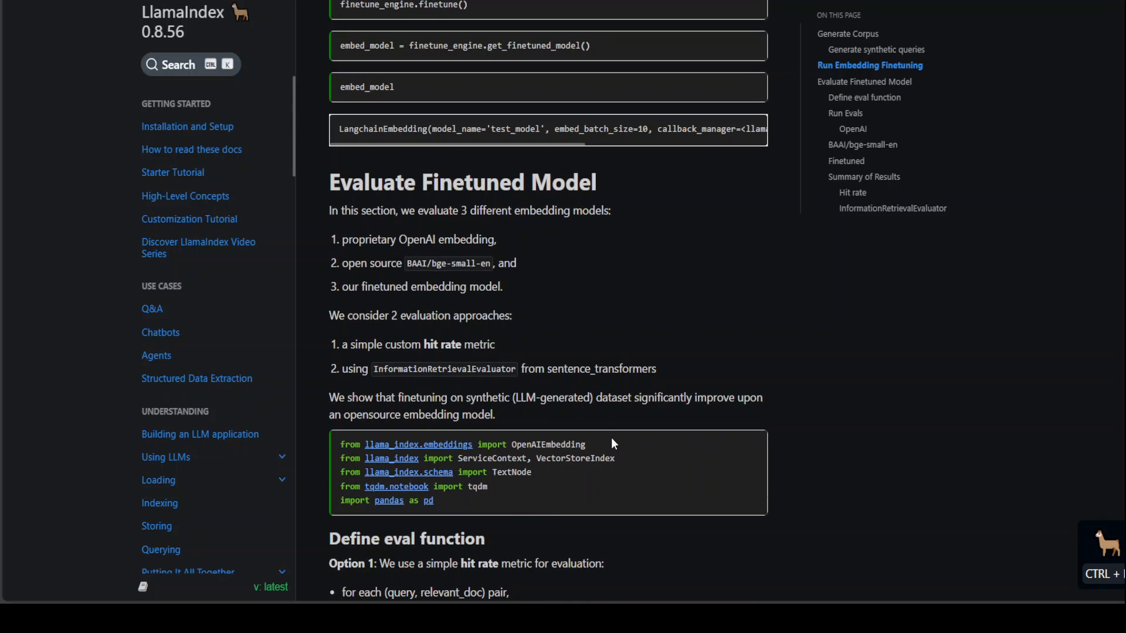
pyautogui.scroll(3)
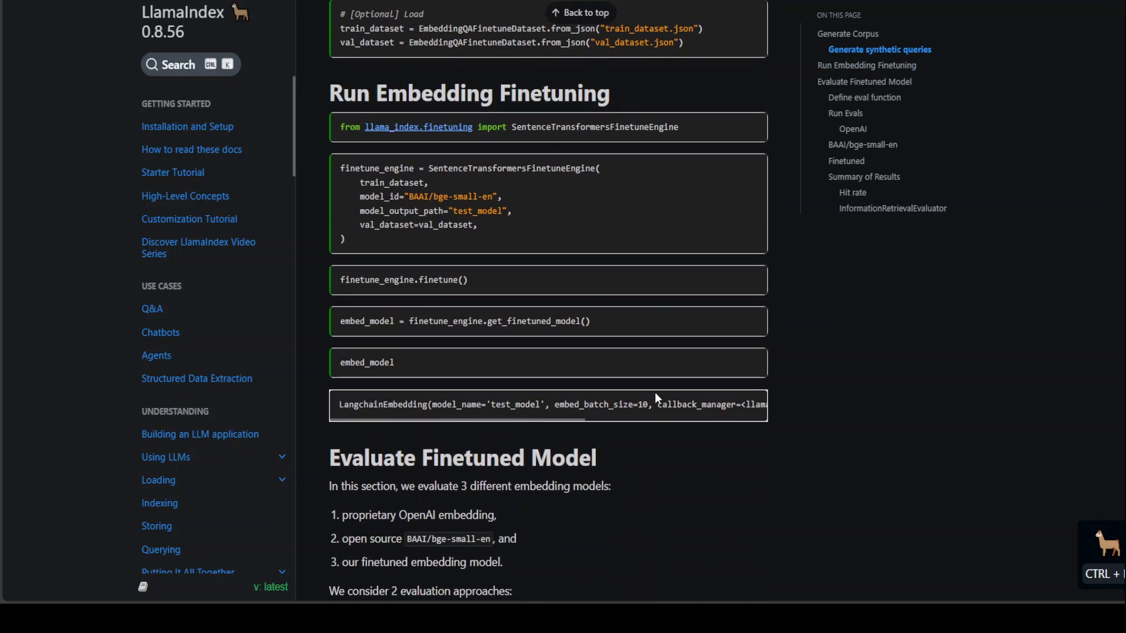
# Highlight the SentenceTransformersFinetuneEngine class name in the setup code
pyautogui.doubleClick(507, 167)
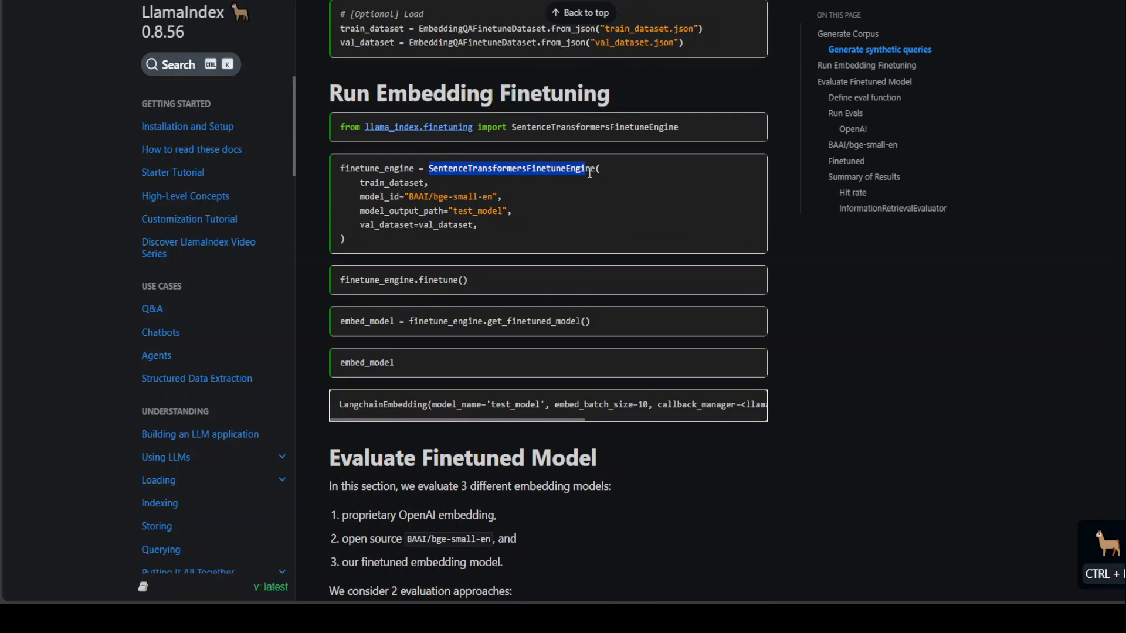
pyautogui.moveTo(587, 460)
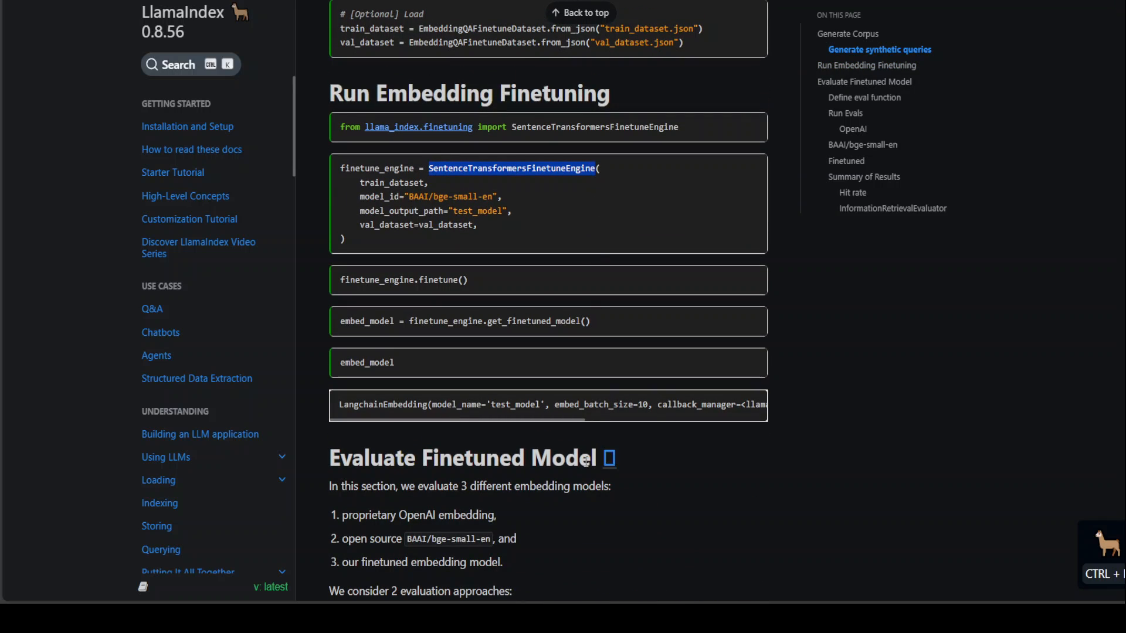
pyautogui.moveTo(466, 492)
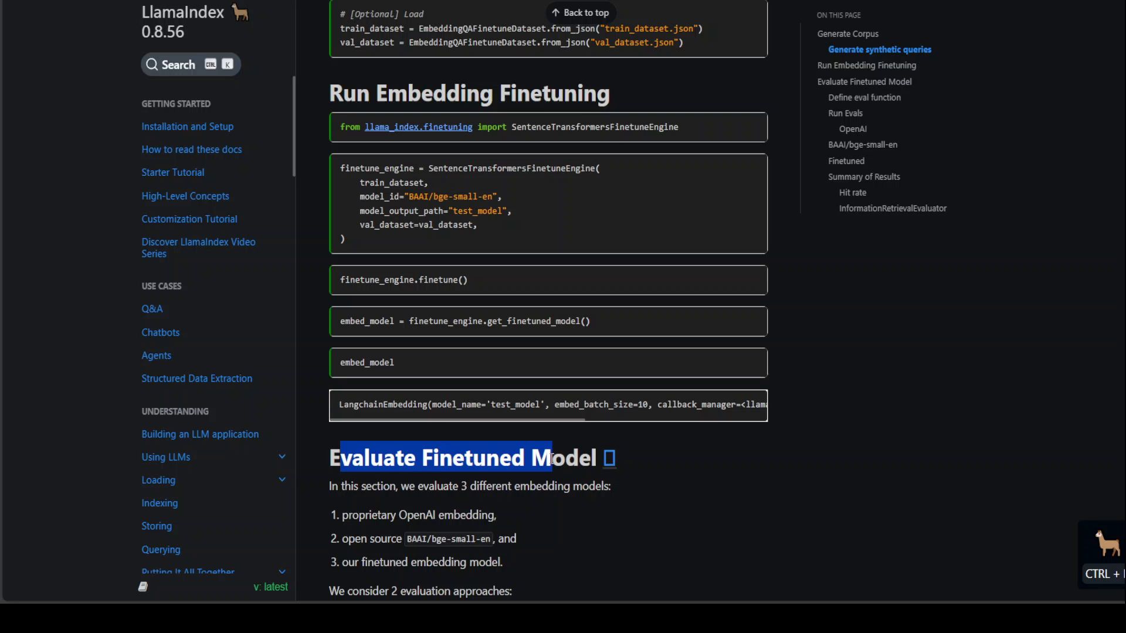
pyautogui.moveTo(571, 495)
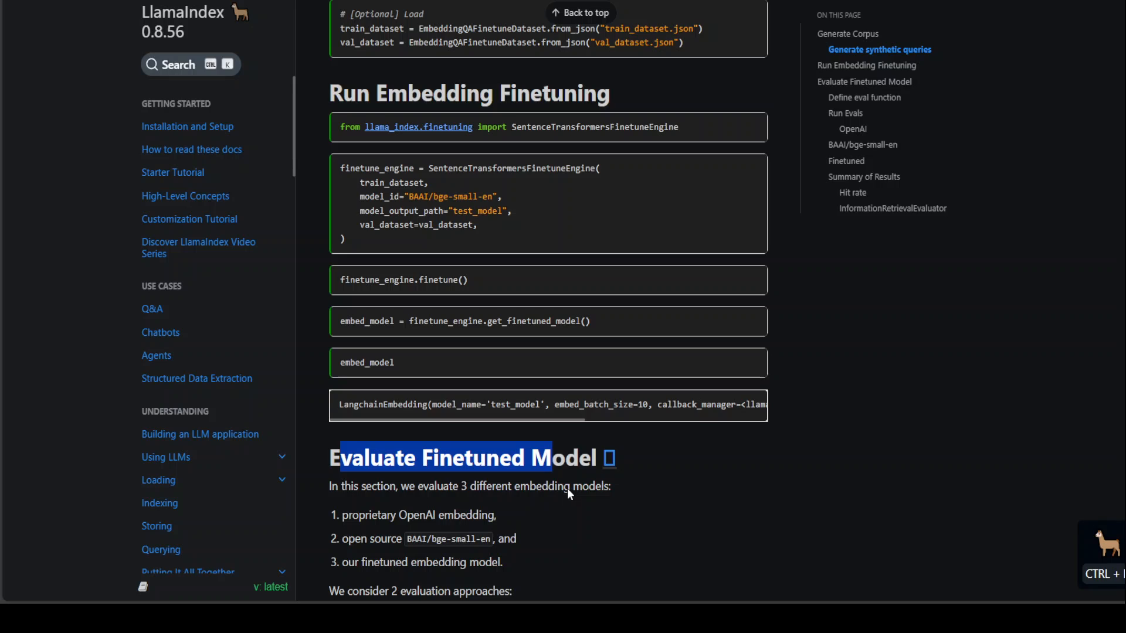
pyautogui.moveTo(543, 471)
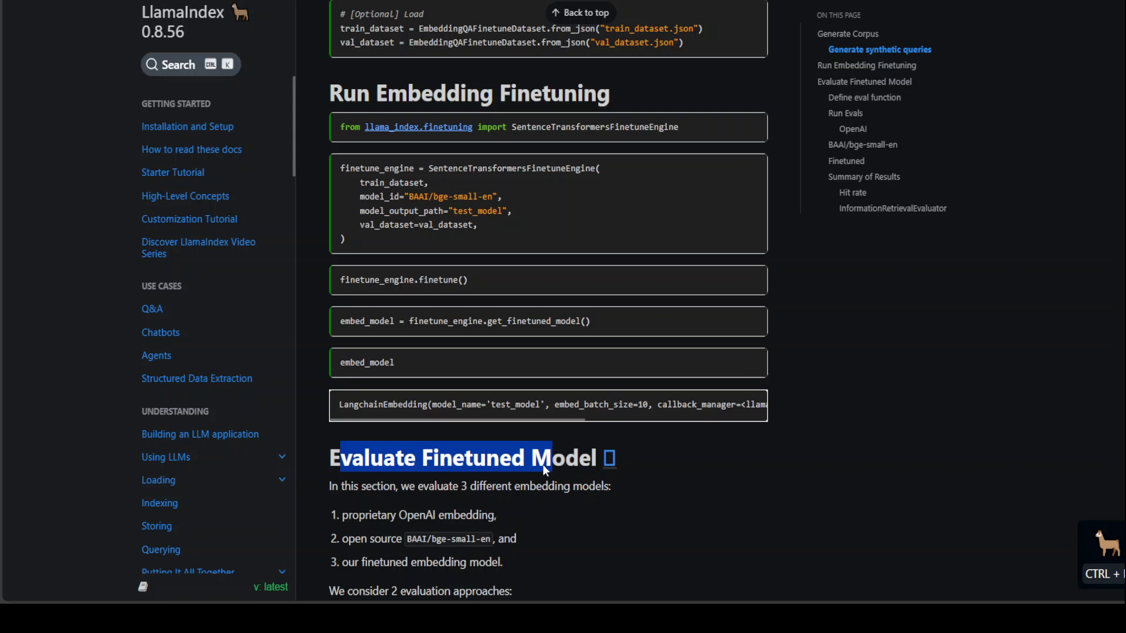
pyautogui.moveTo(815, 487)
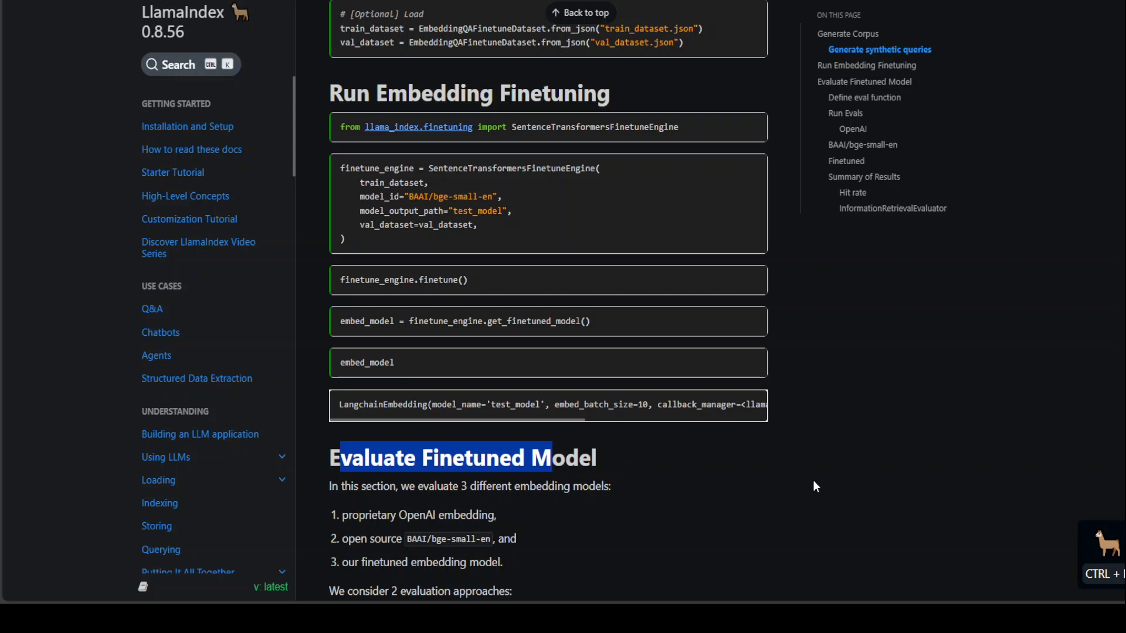
pyautogui.moveTo(785, 461)
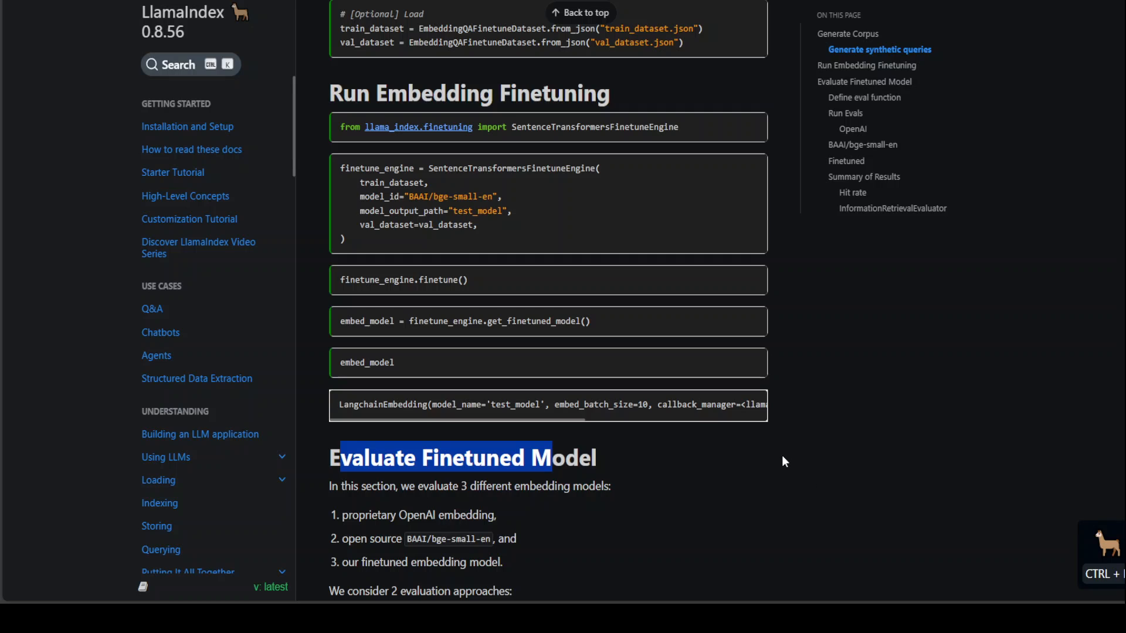